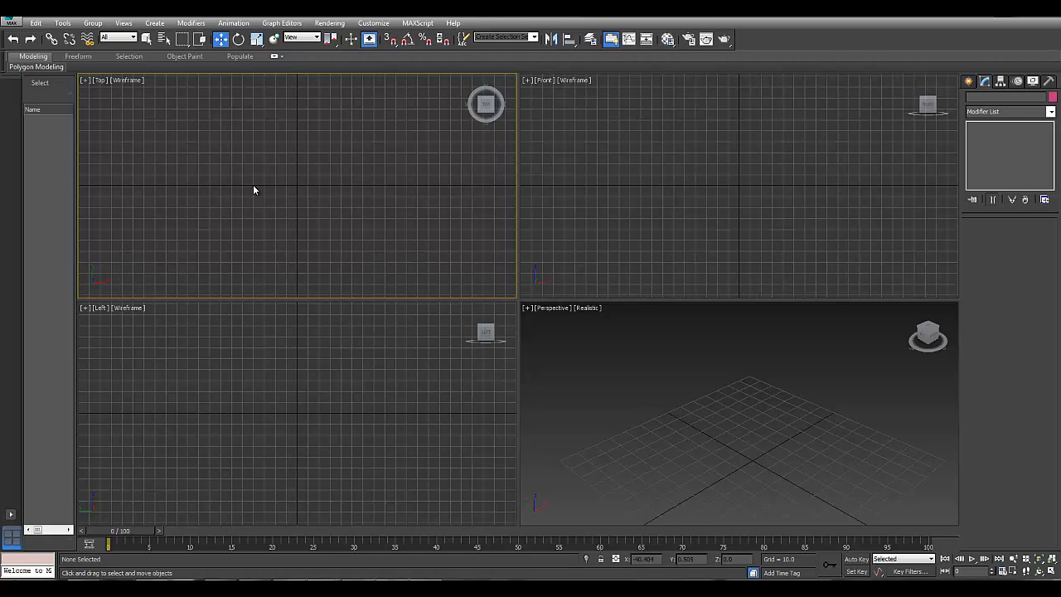
{"action": "mouse_move", "coordinate": [504, 167]}
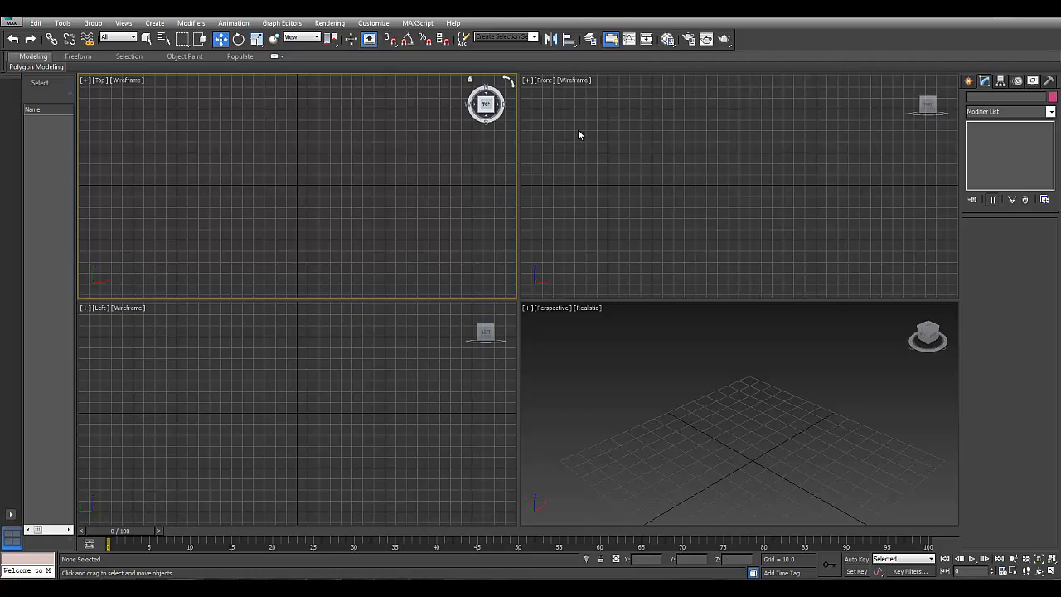
{"action": "mouse_move", "coordinate": [578, 133]}
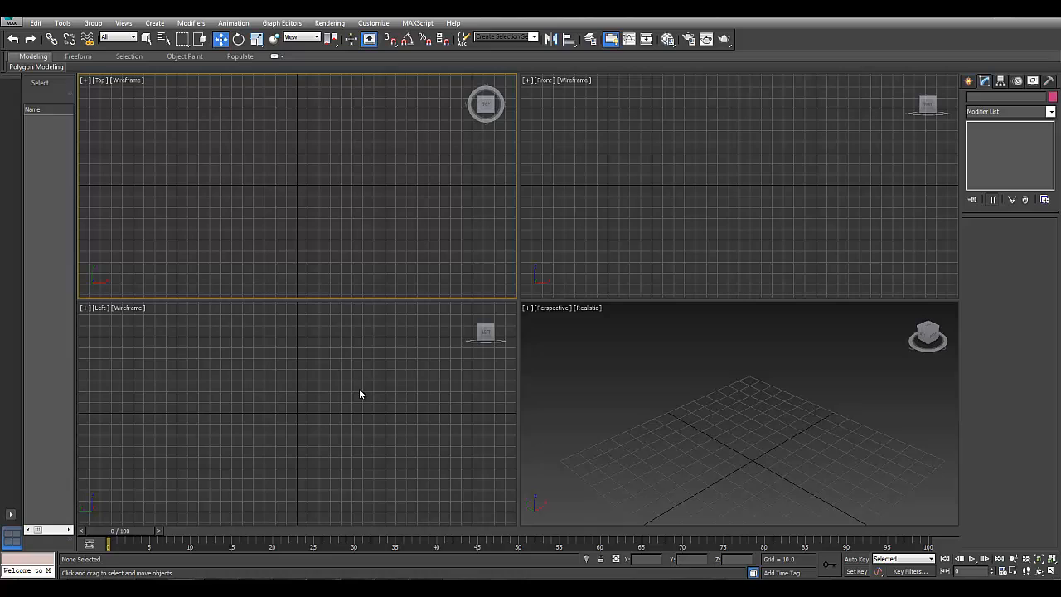
{"action": "mouse_move", "coordinate": [385, 158]}
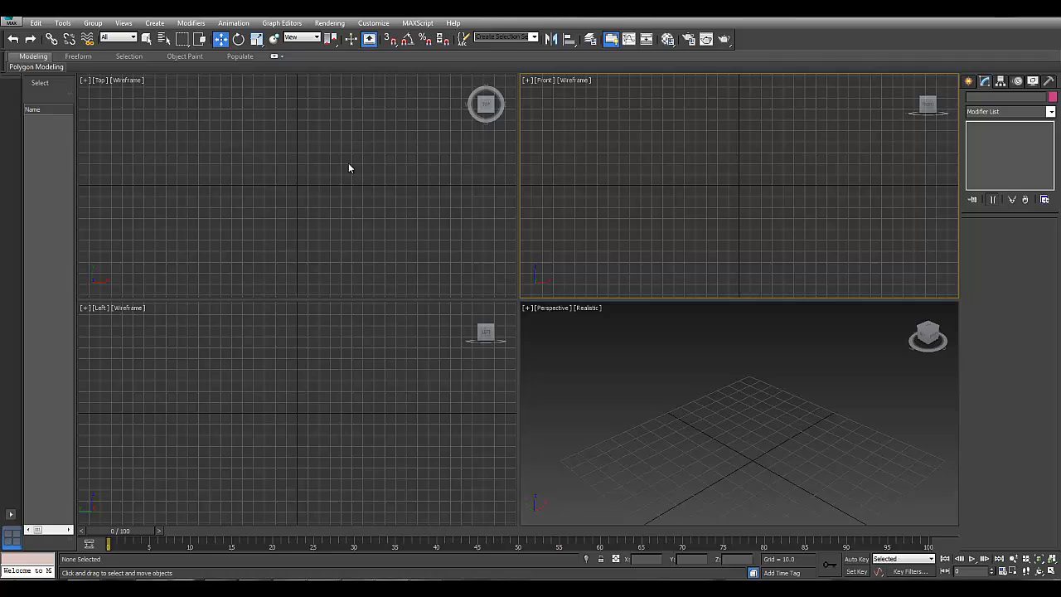
{"action": "mouse_move", "coordinate": [337, 183]}
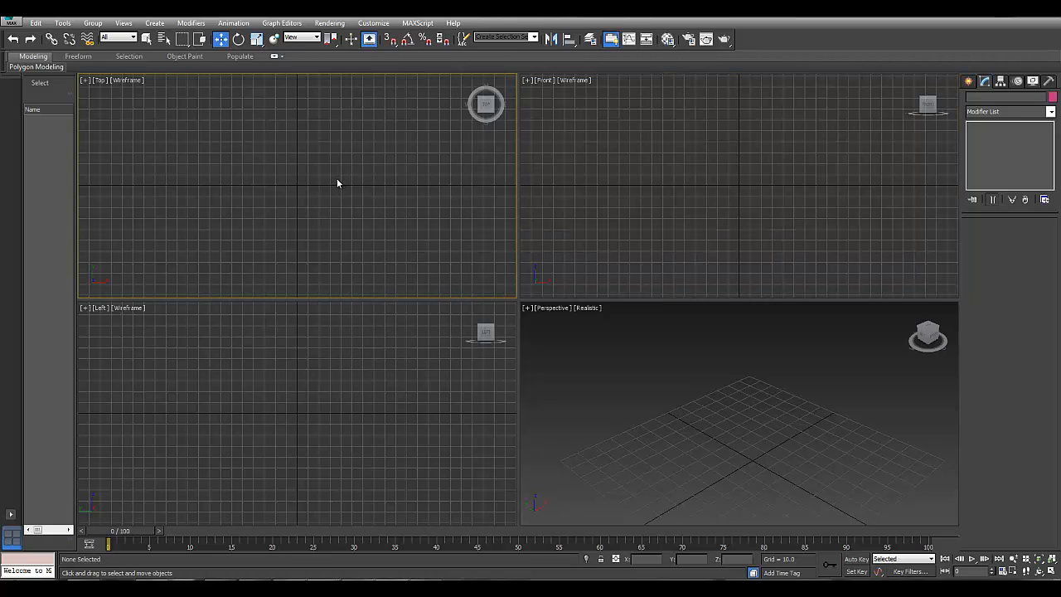
{"action": "mouse_move", "coordinate": [351, 177]}
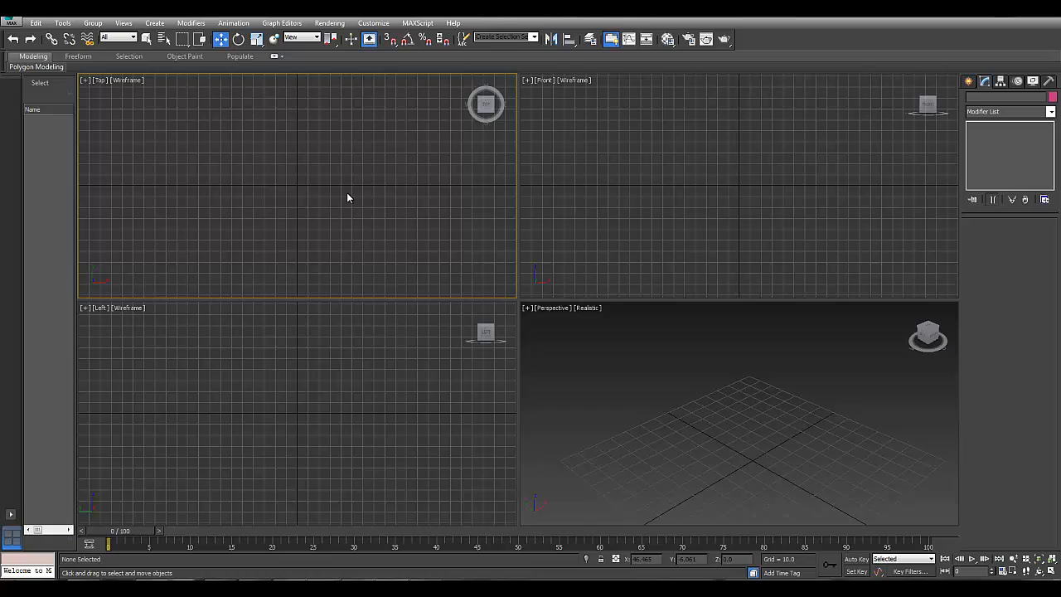
{"action": "mouse_move", "coordinate": [344, 194]}
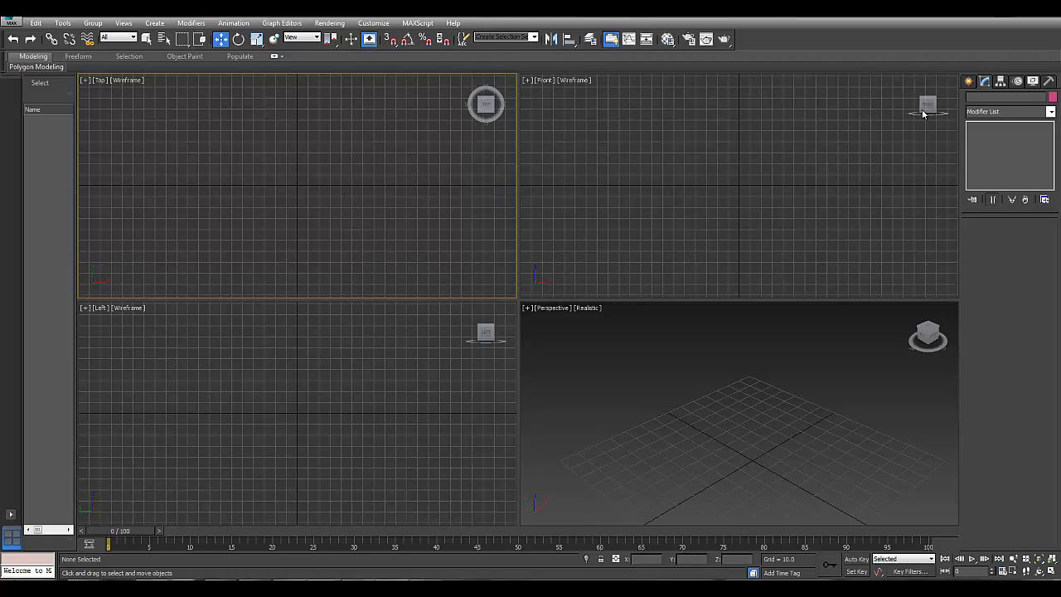
Draw a box primitive in Perspective and maximize that viewport with Alt+W.
{"action": "left_click", "coordinate": [984, 80]}
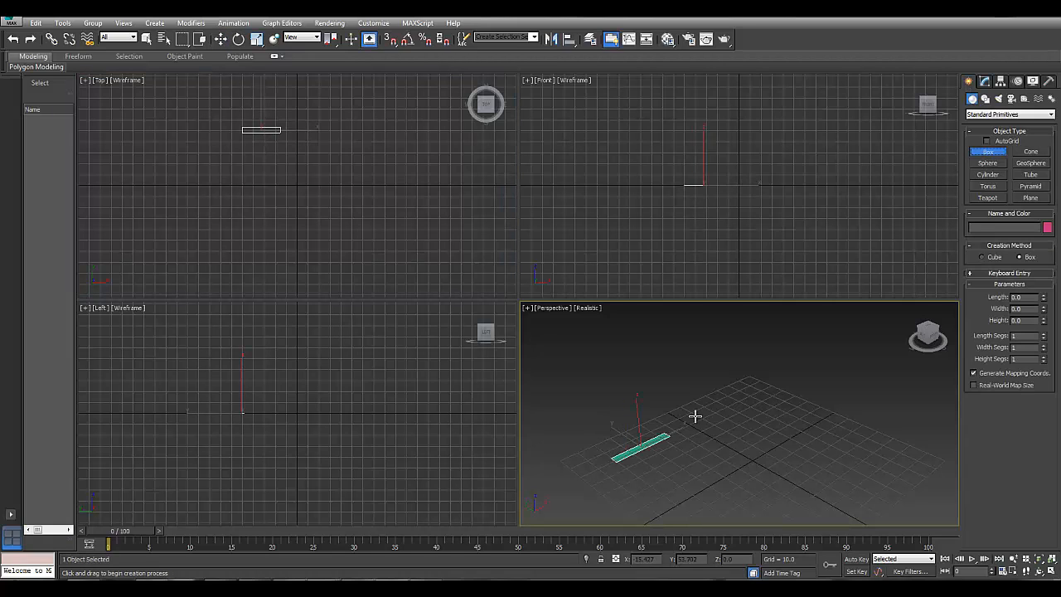
{"action": "left_click_drag", "start_coordinate": [694, 416], "coordinate": [688, 325]}
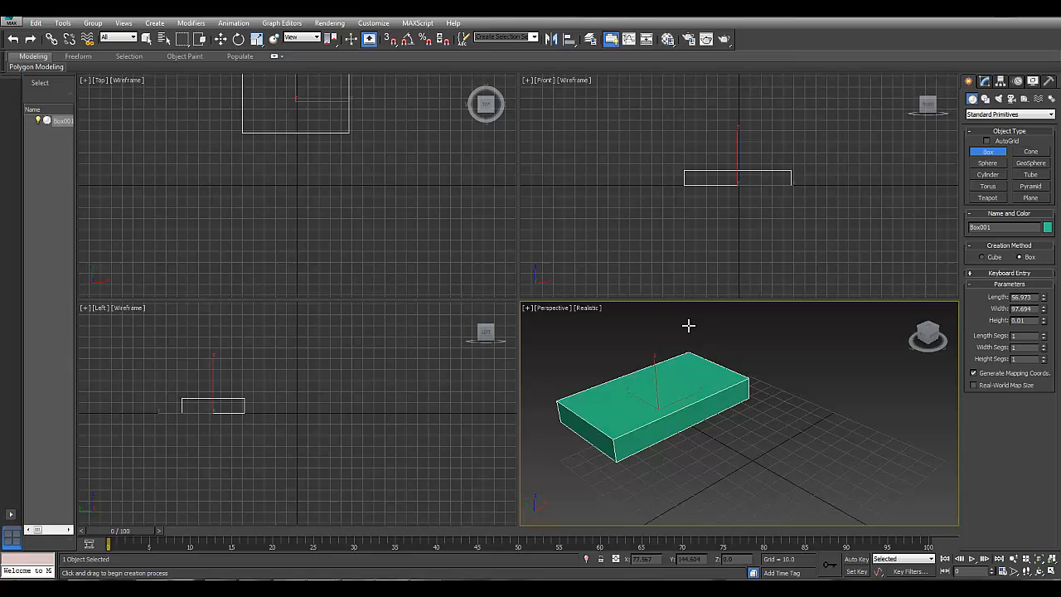
{"action": "left_click", "coordinate": [221, 39]}
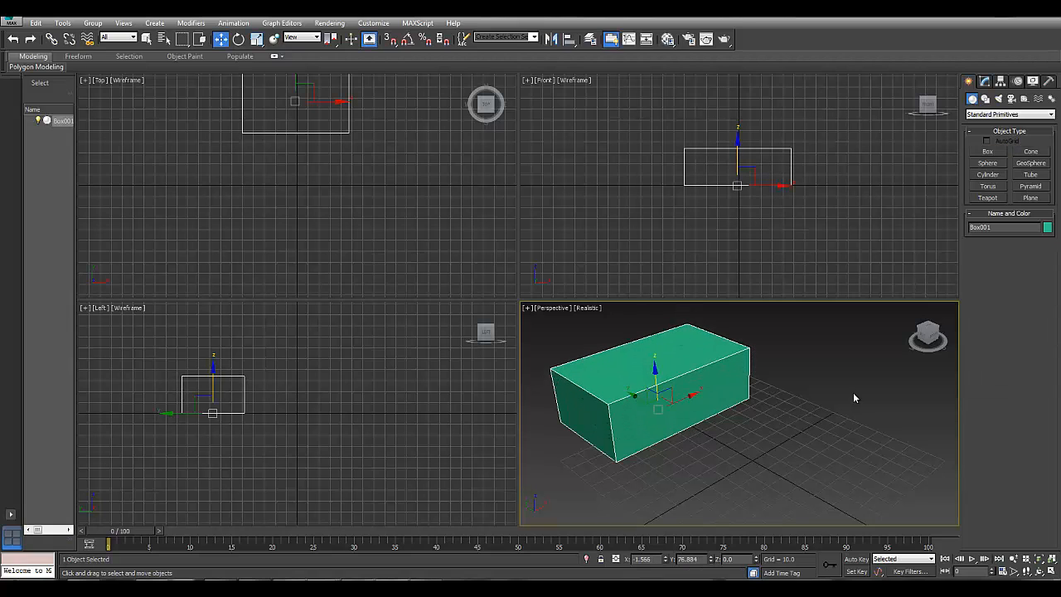
{"action": "key", "text": "alt+w"}
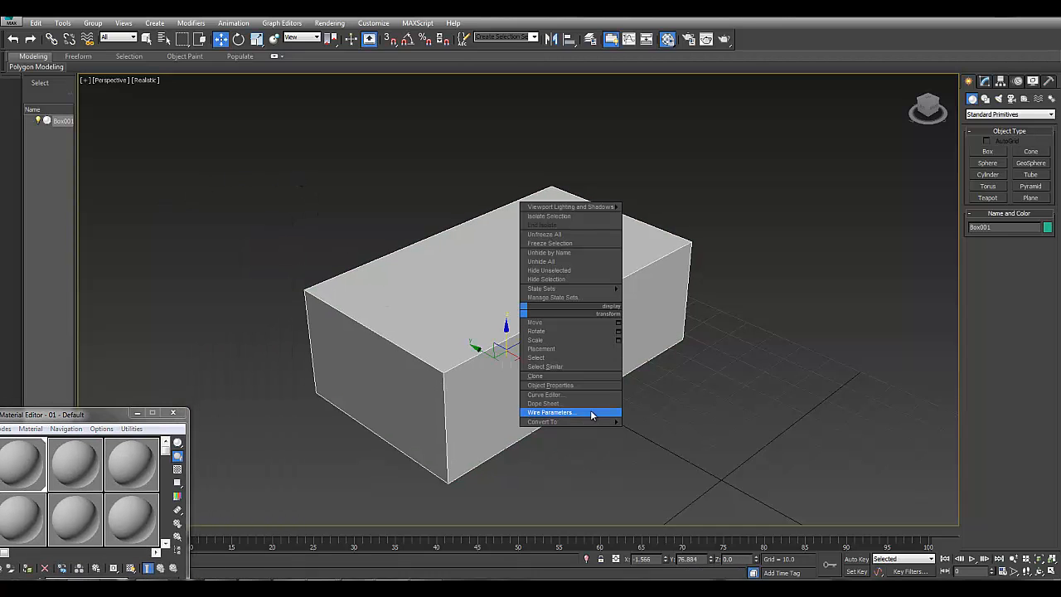
Convert the box to an Editable Poly and bring up its editing options.
{"action": "left_click", "coordinate": [541, 422]}
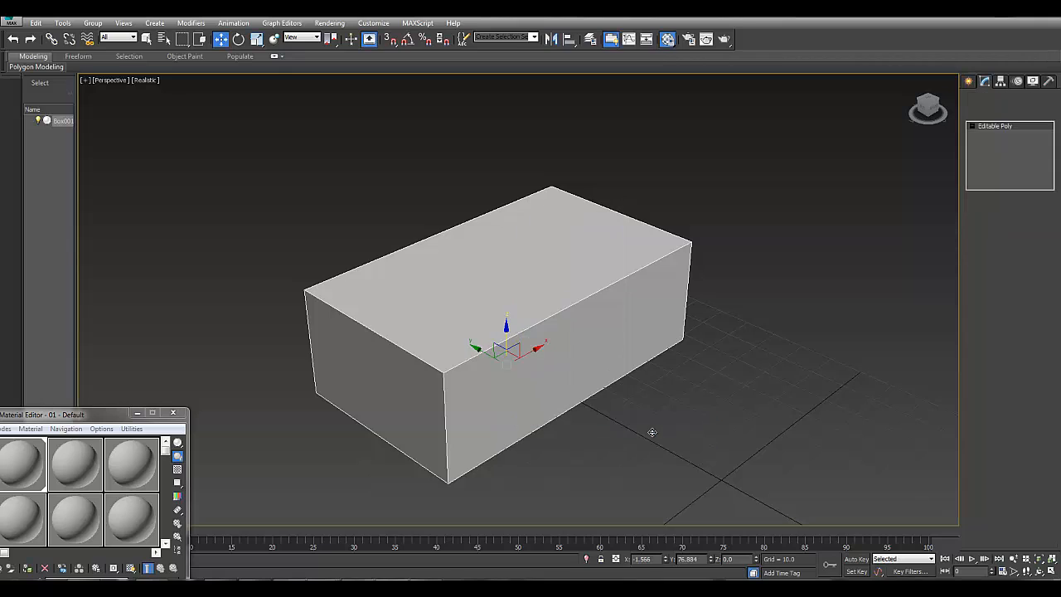
{"action": "left_click", "coordinate": [62, 120]}
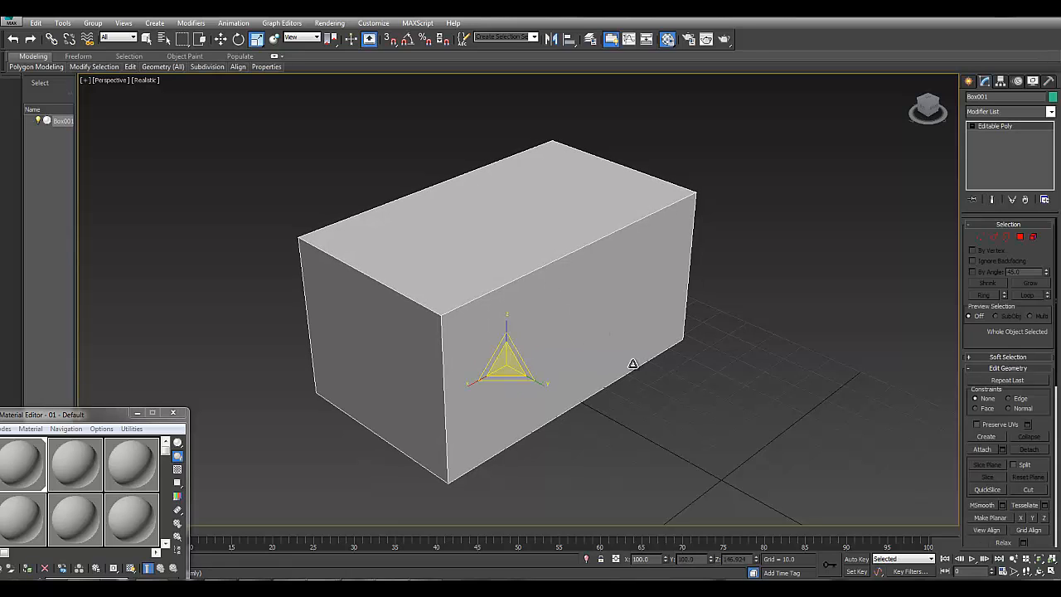
{"action": "mouse_move", "coordinate": [748, 249]}
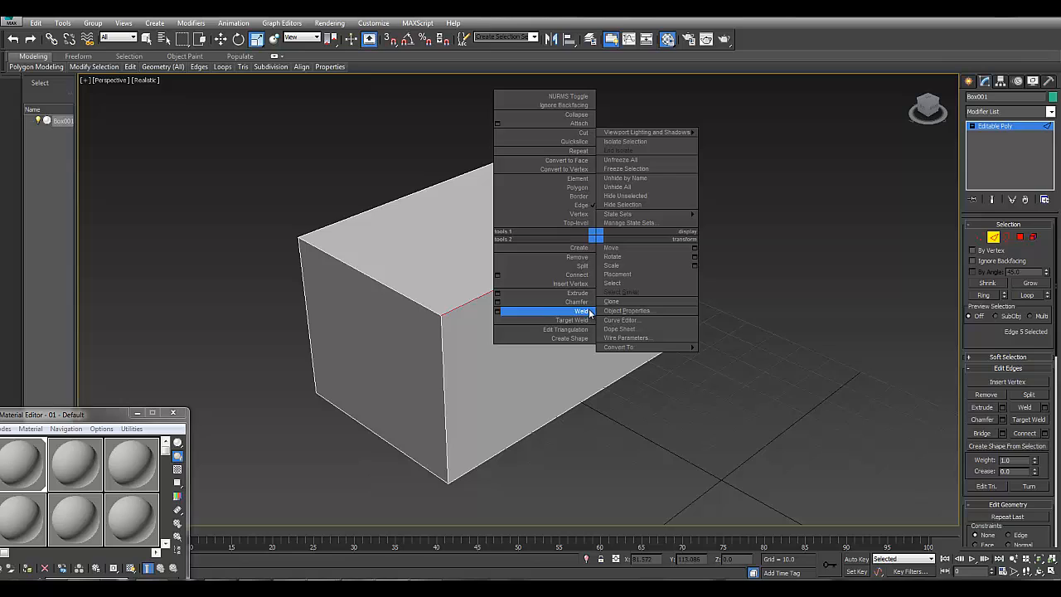
{"action": "mouse_move", "coordinate": [617, 186]}
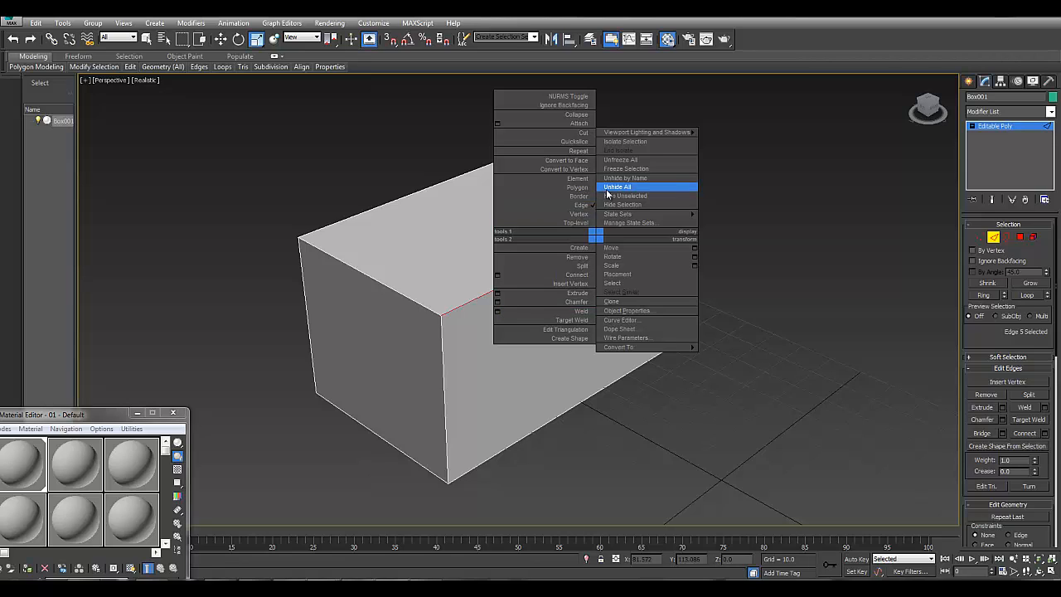
{"action": "mouse_move", "coordinate": [623, 204]}
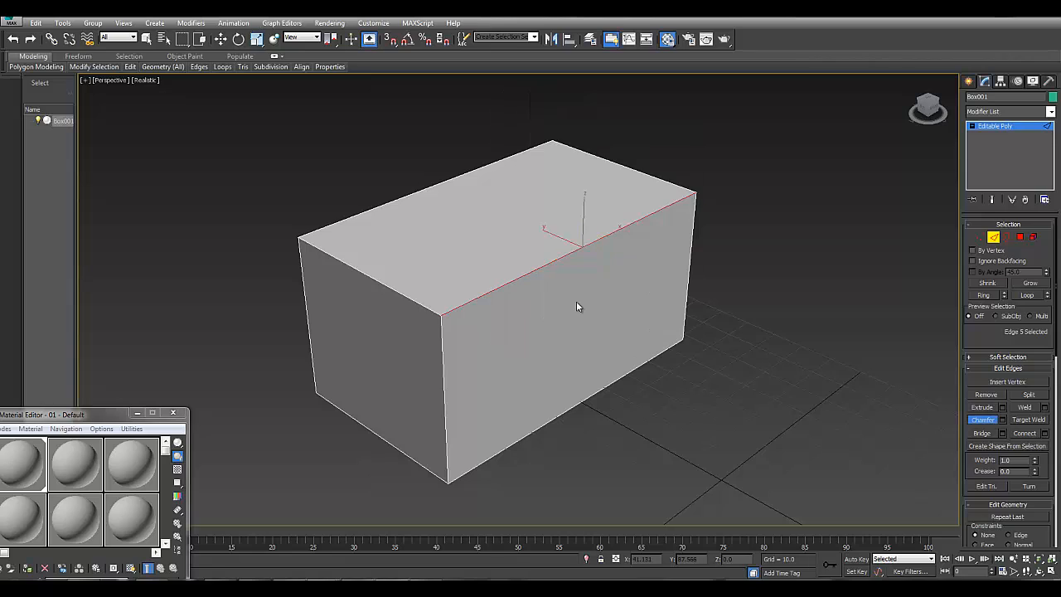
{"action": "mouse_move", "coordinate": [694, 333]}
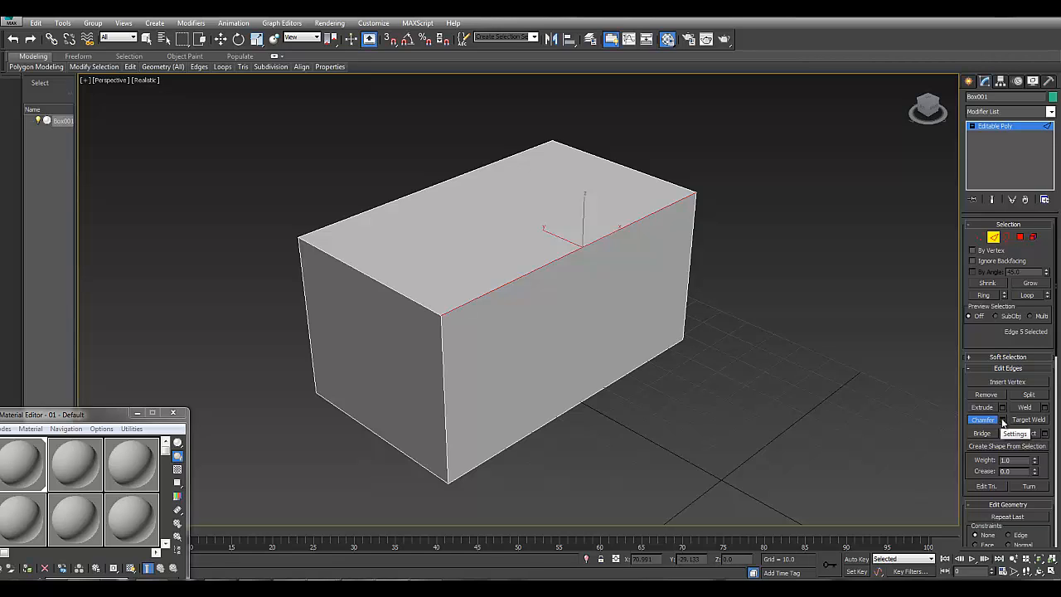
In the Chamfer caddy, compare Standard with Quad Chamfer and keep Quad Chamfer at 11.928.
{"action": "left_click", "coordinate": [1003, 423]}
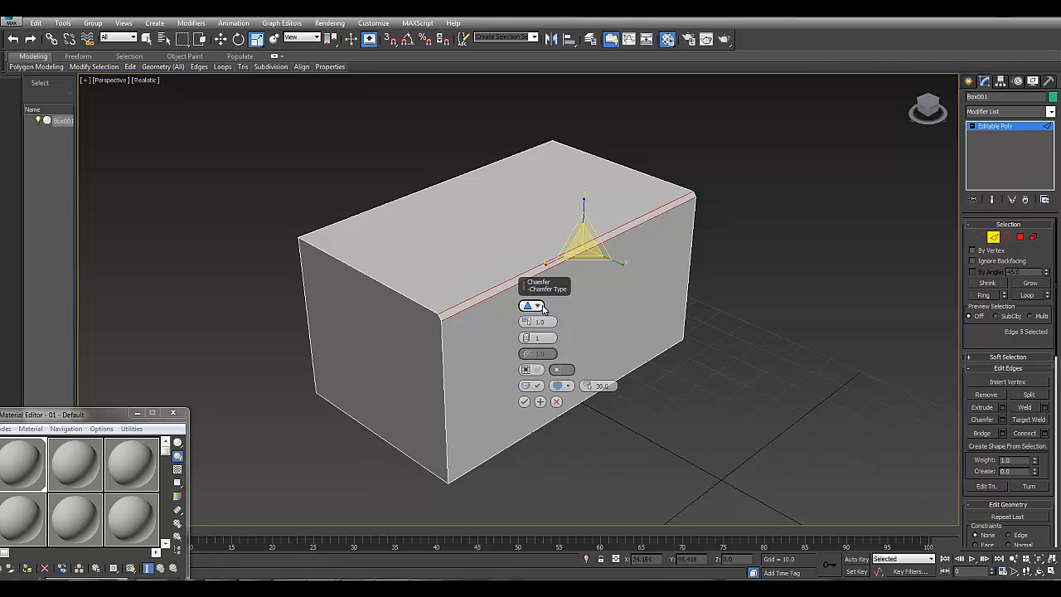
{"action": "left_click", "coordinate": [545, 306]}
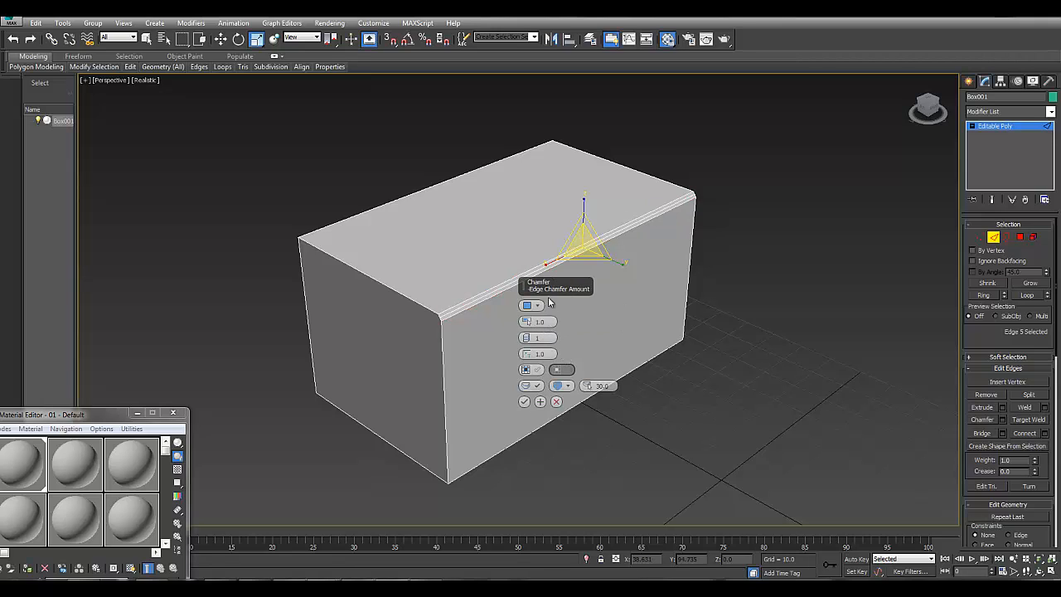
{"action": "left_click", "coordinate": [538, 305]}
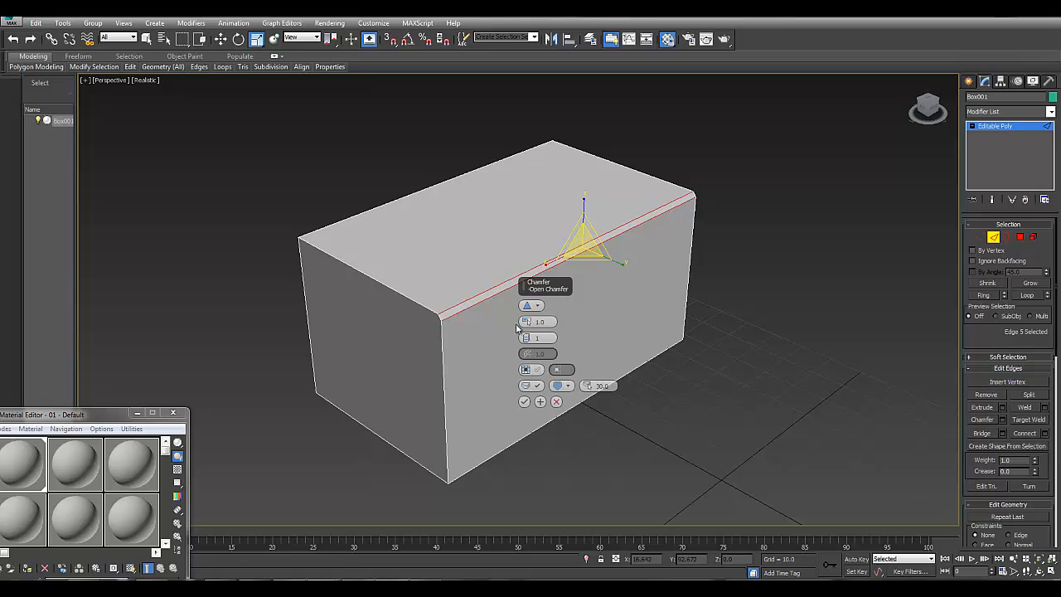
{"action": "left_click", "coordinate": [532, 305]}
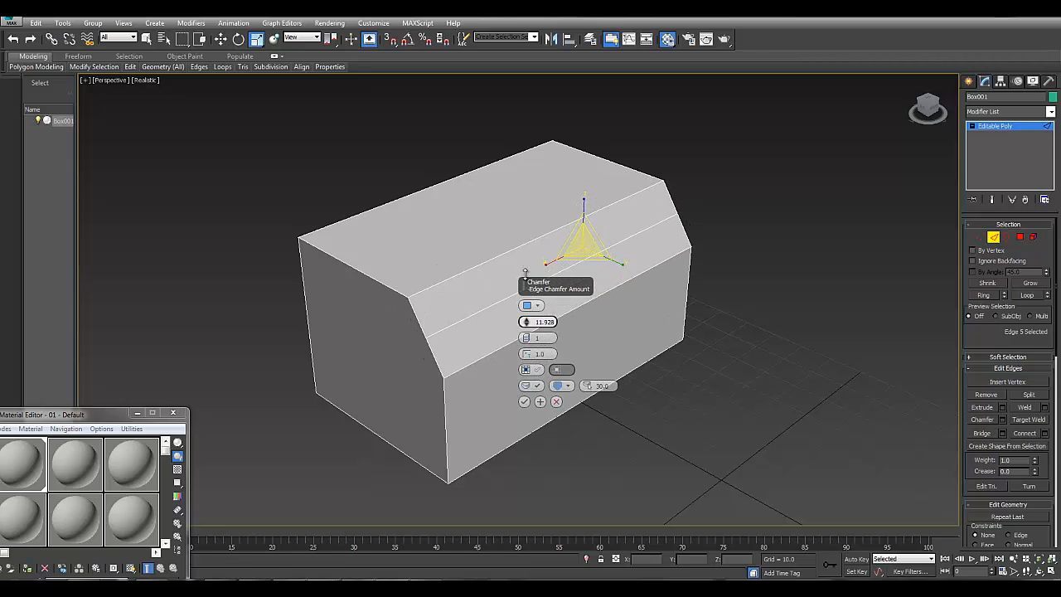
Set the edge chamfer to amount 2.765, 3 segments and tension about 0.545.
{"action": "left_click", "coordinate": [534, 305]}
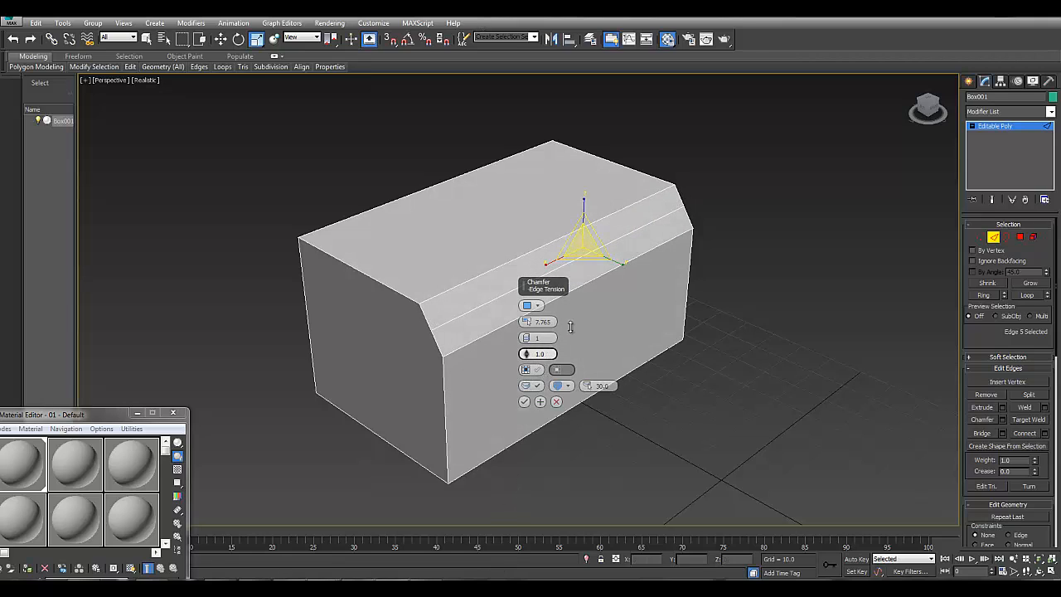
{"action": "left_click_drag", "start_coordinate": [539, 354], "coordinate": [540, 437]}
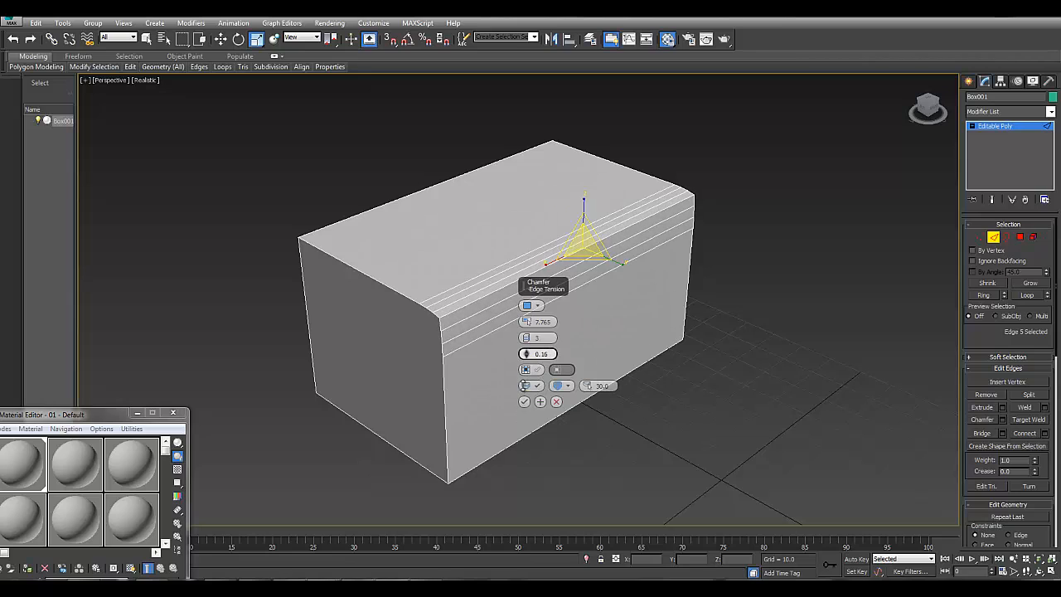
{"action": "left_click_drag", "start_coordinate": [540, 354], "coordinate": [540, 315]}
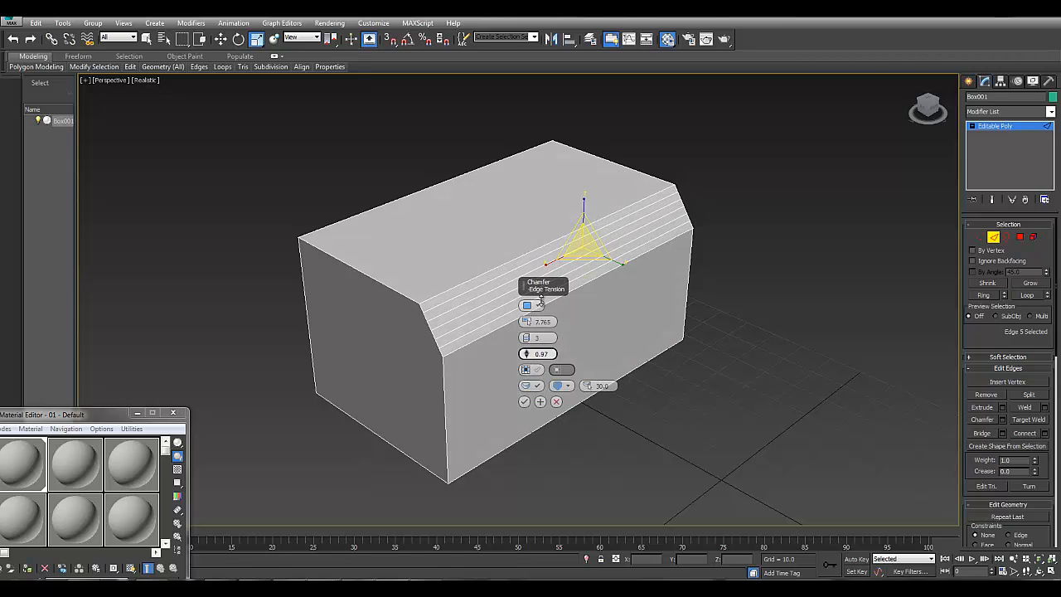
{"action": "left_click_drag", "start_coordinate": [540, 354], "coordinate": [539, 349]}
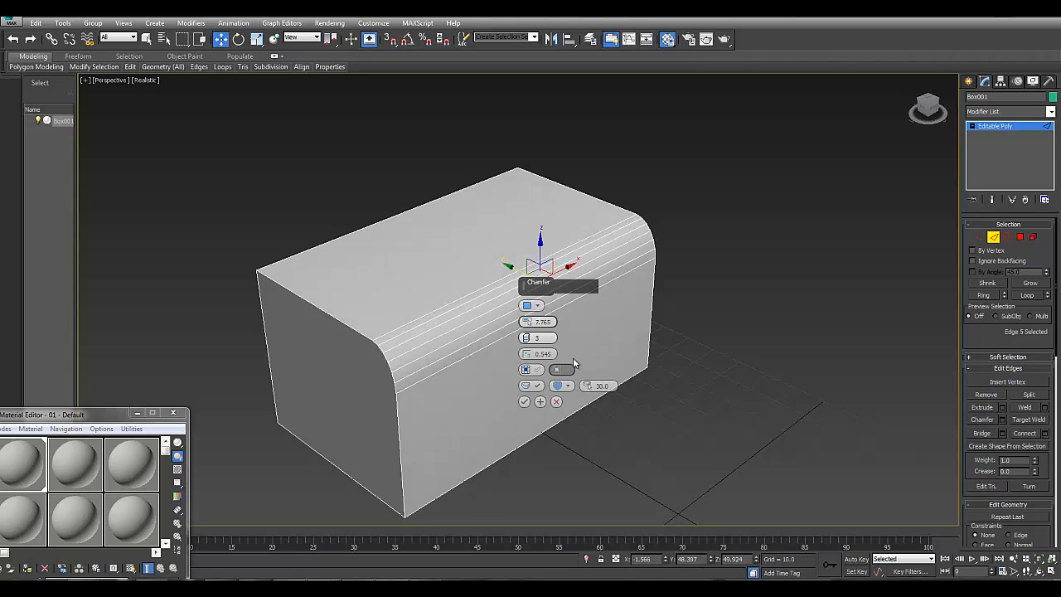
Collapse the chamfered object to an Editable Poly from the quad menu.
{"action": "left_click", "coordinate": [557, 369]}
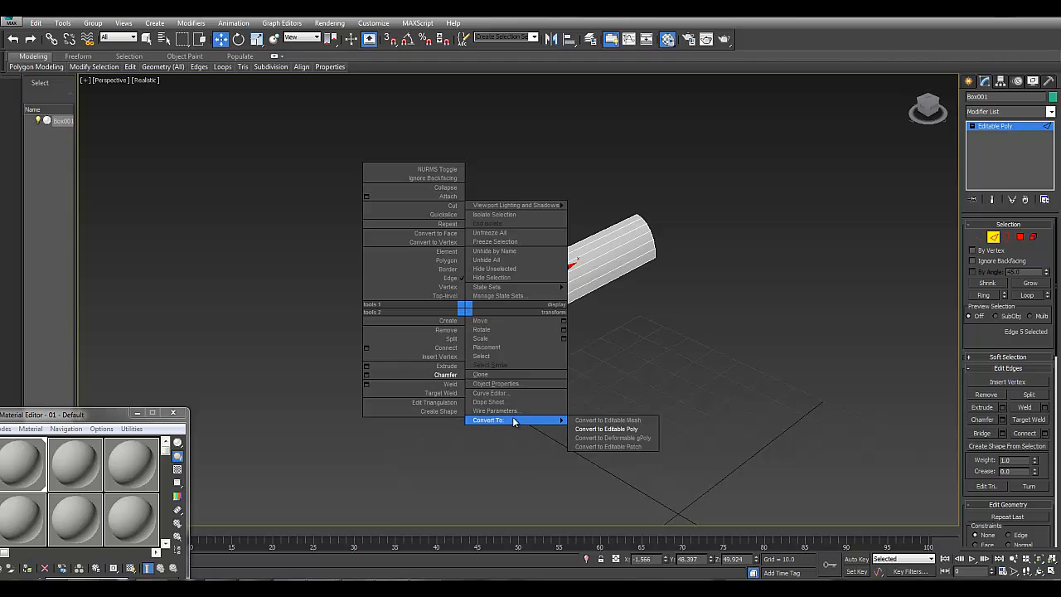
{"action": "left_click", "coordinate": [605, 429]}
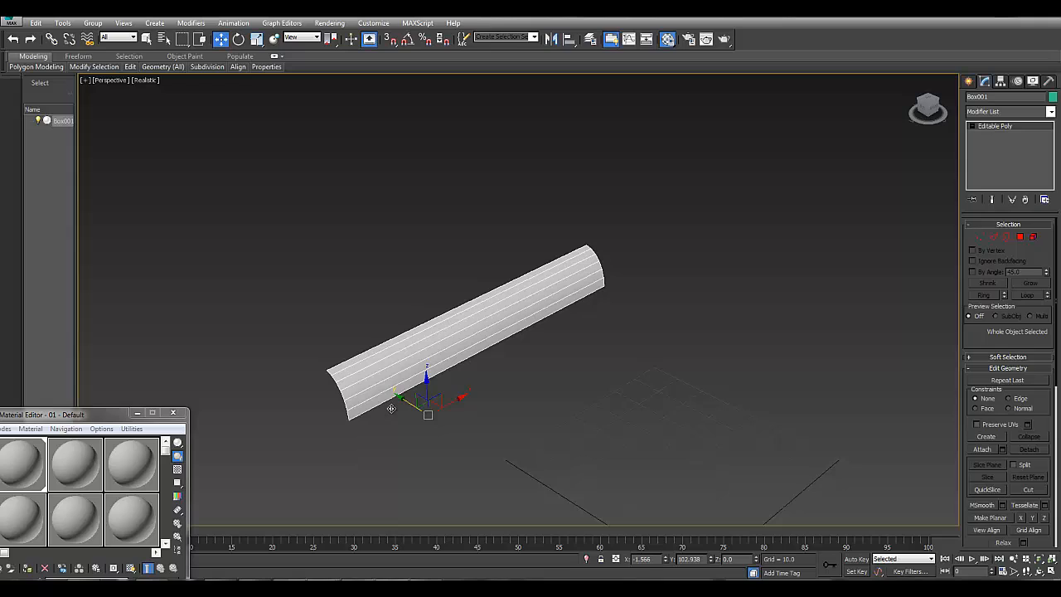
{"action": "mouse_move", "coordinate": [461, 328]}
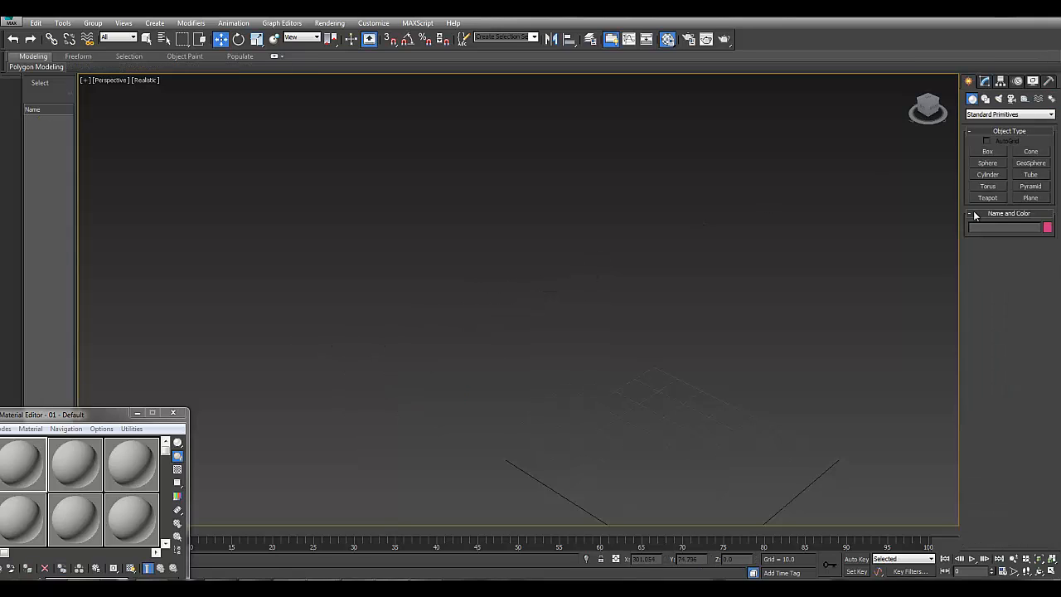
Create a new box primitive in the scene.
{"action": "left_click", "coordinate": [987, 151]}
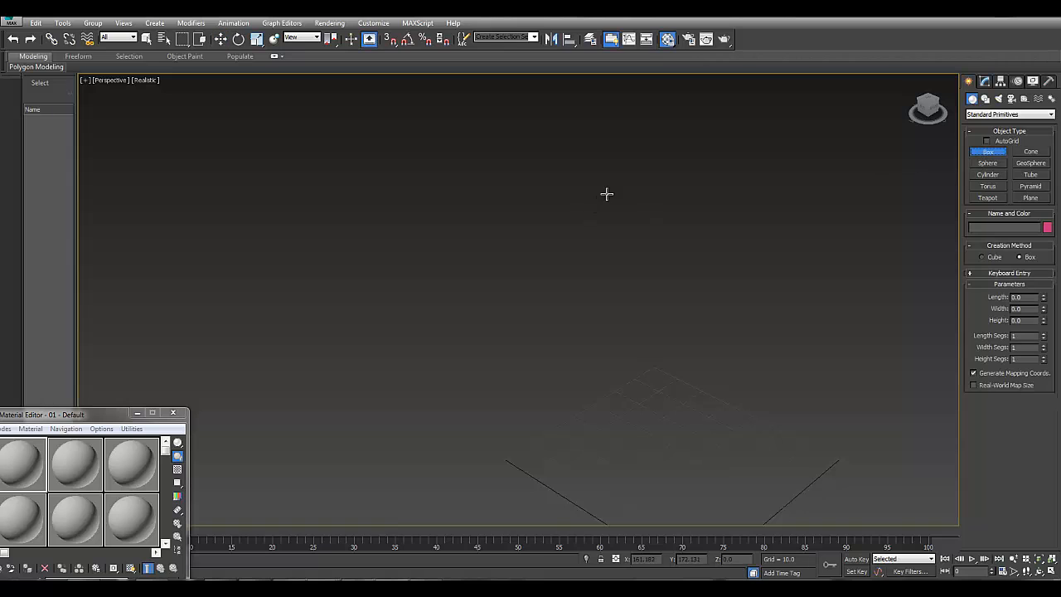
{"action": "left_click_drag", "start_coordinate": [607, 194], "coordinate": [437, 266]}
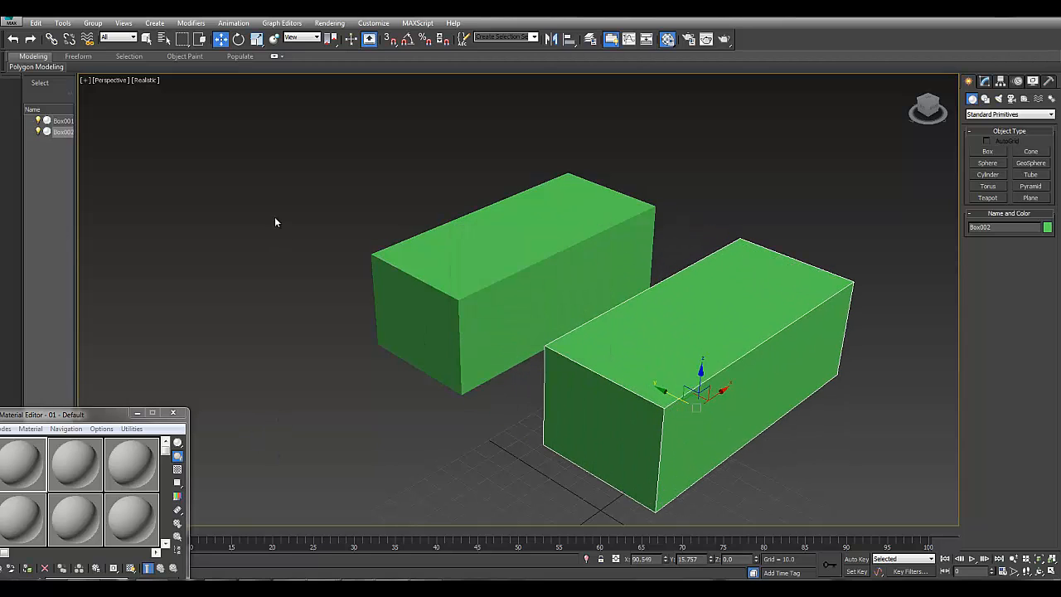
{"action": "left_click_drag", "start_coordinate": [277, 221], "coordinate": [456, 394]}
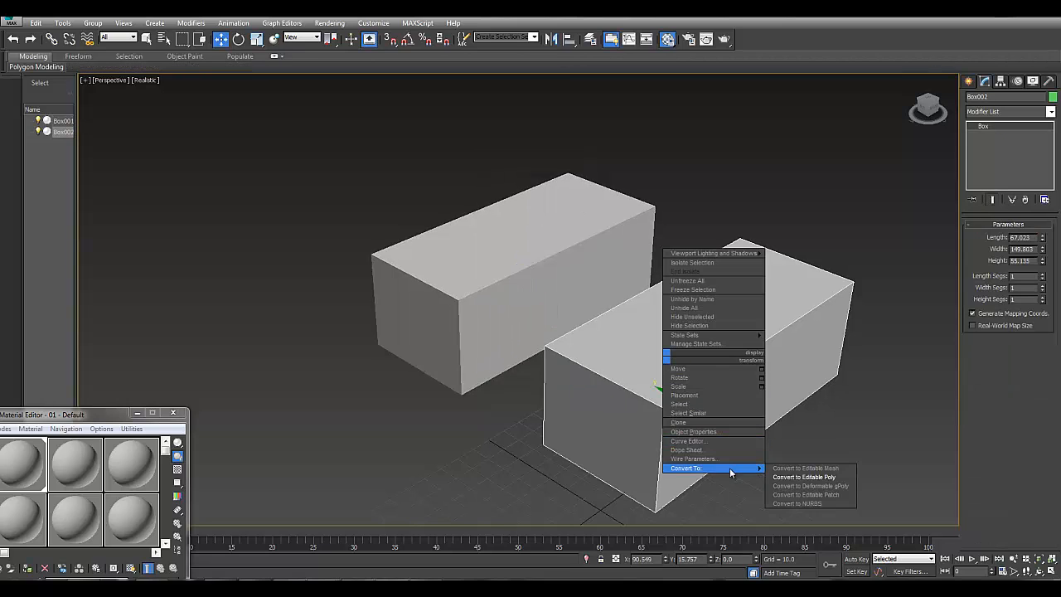
Convert the second box to Editable Poly and add Chamfer modifiers to the back and front boxes.
{"action": "left_click", "coordinate": [798, 477]}
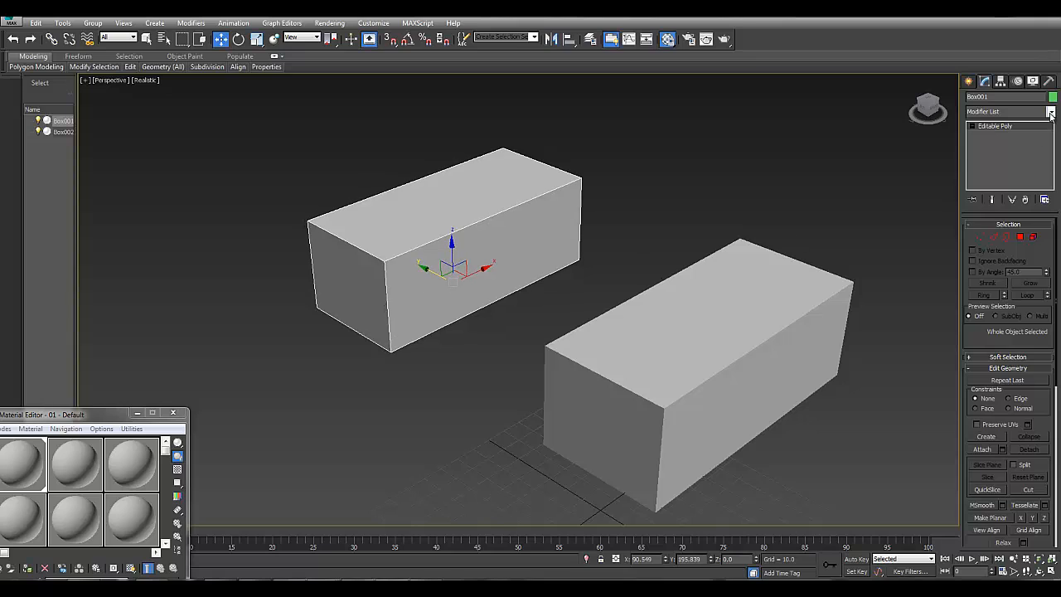
{"action": "left_click", "coordinate": [1049, 112]}
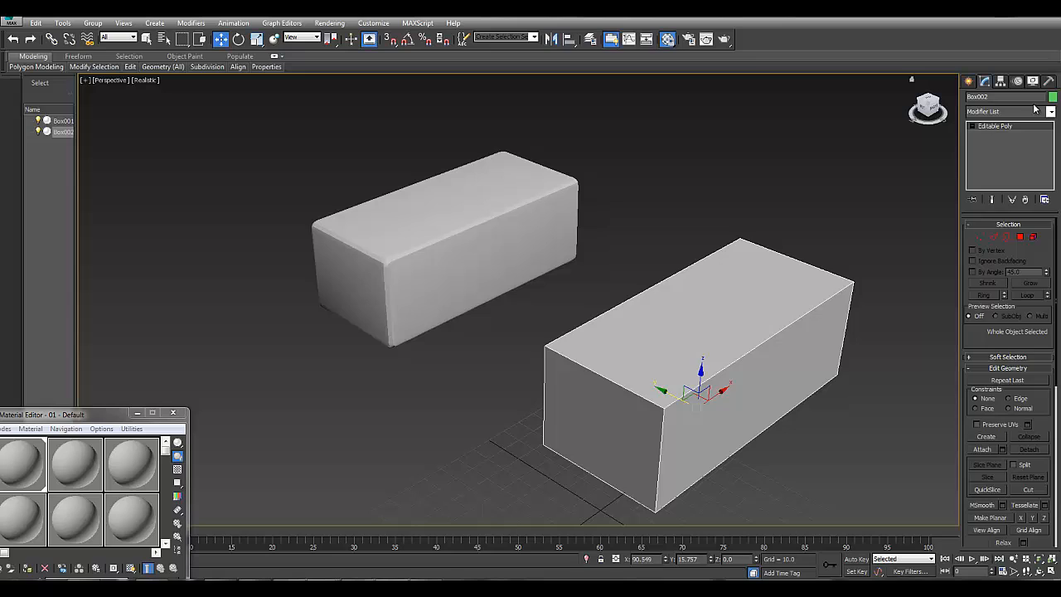
{"action": "left_click", "coordinate": [1007, 111]}
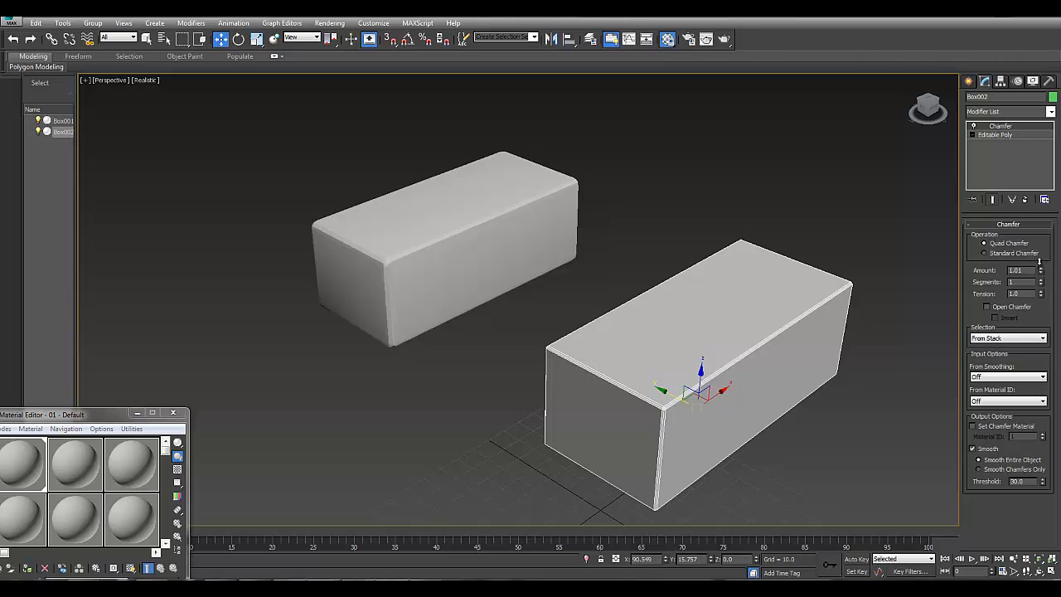
Widen the front box's chamfer with more segments, then orbit and zoom to the back corner.
{"action": "left_click_drag", "start_coordinate": [1020, 270], "coordinate": [1020, 257]}
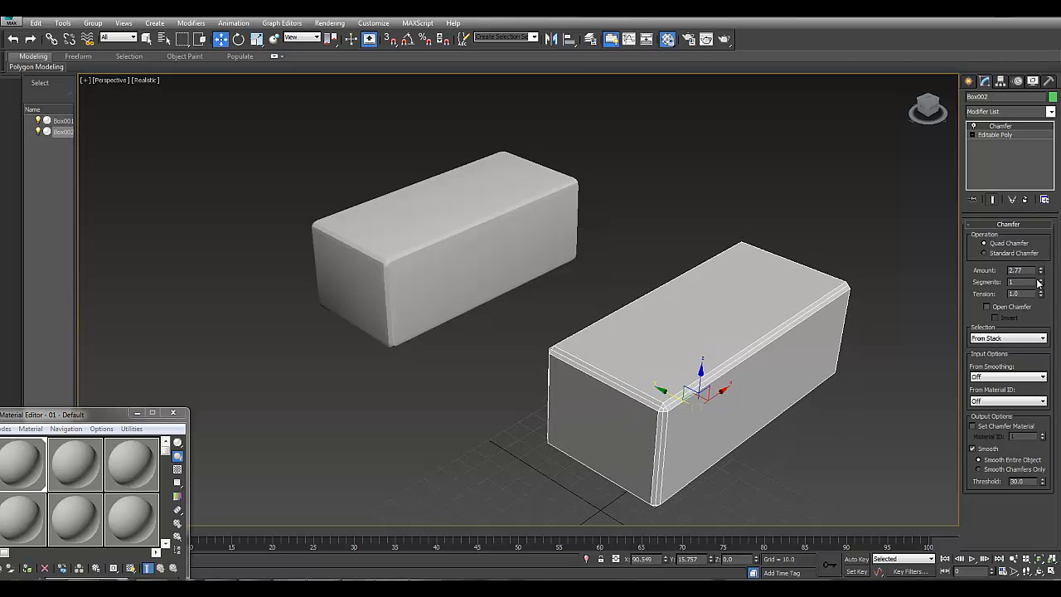
{"action": "left_click", "coordinate": [1040, 279]}
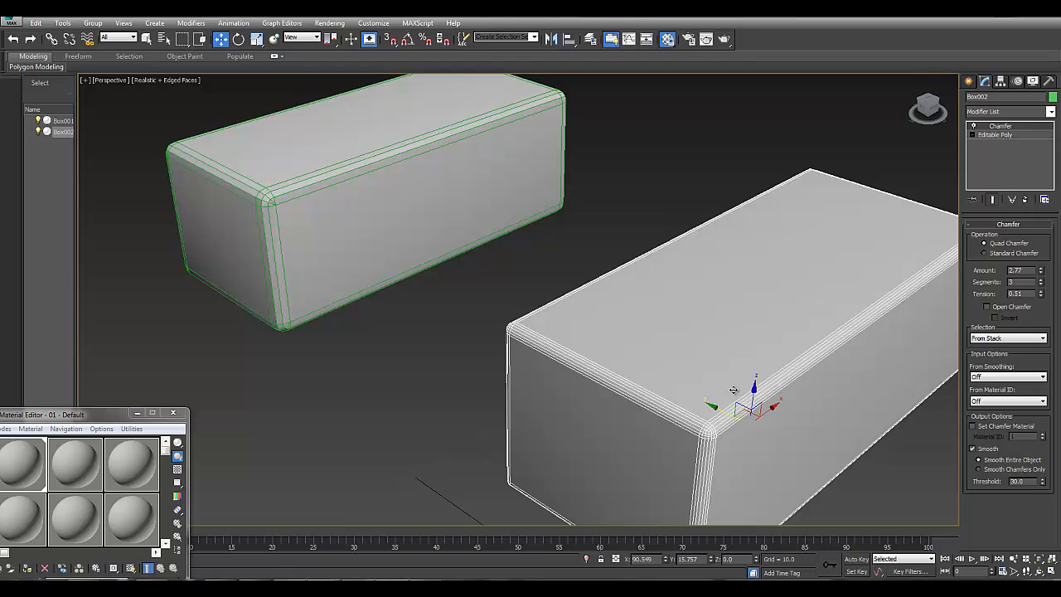
{"action": "left_click_drag", "start_coordinate": [733, 389], "coordinate": [613, 336]}
{"action": "type", "text": "2"}
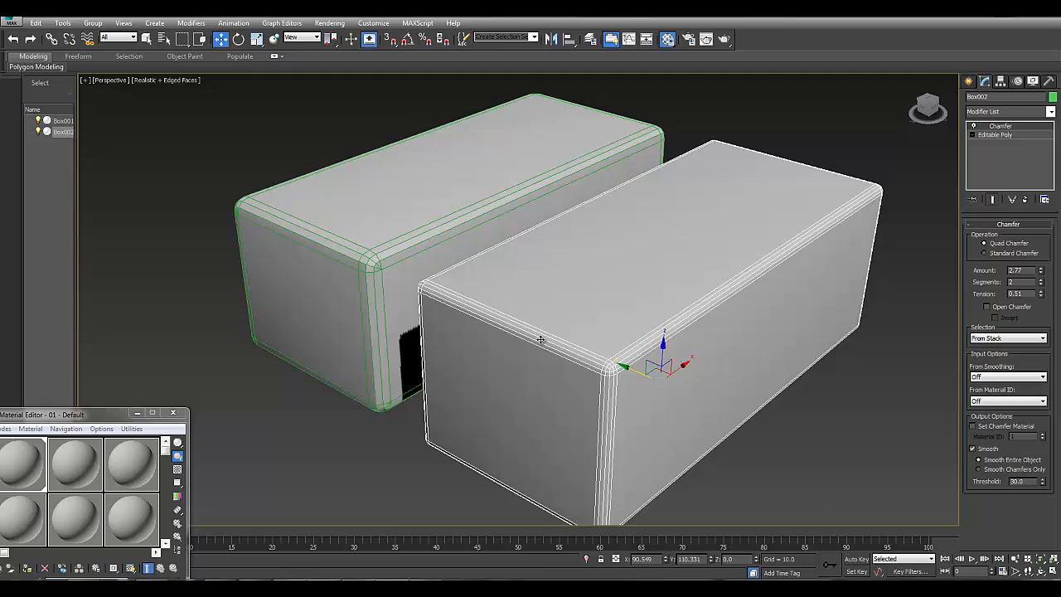
{"action": "left_click_drag", "start_coordinate": [540, 339], "coordinate": [562, 361]}
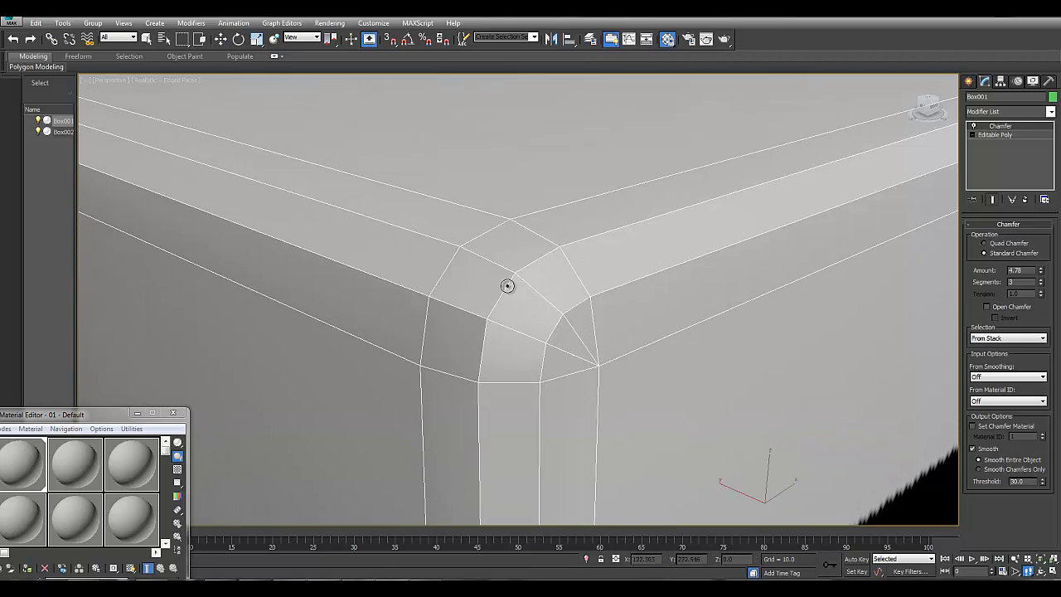
{"action": "left_click_drag", "start_coordinate": [508, 286], "coordinate": [516, 289]}
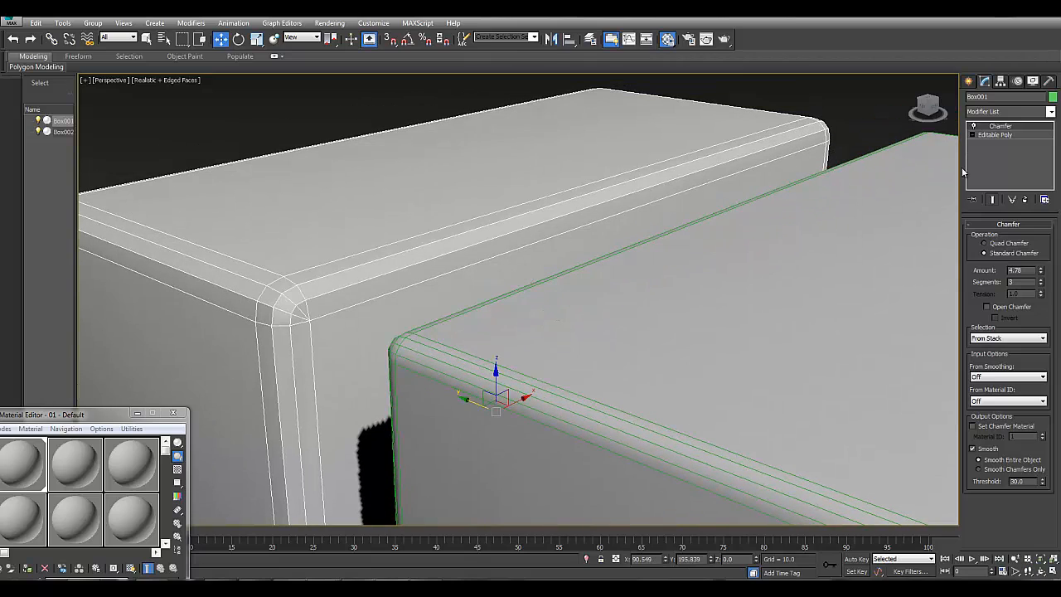
Add TurboSmooth to the back and front boxes to compare their chamfers.
{"action": "left_click", "coordinate": [1005, 112]}
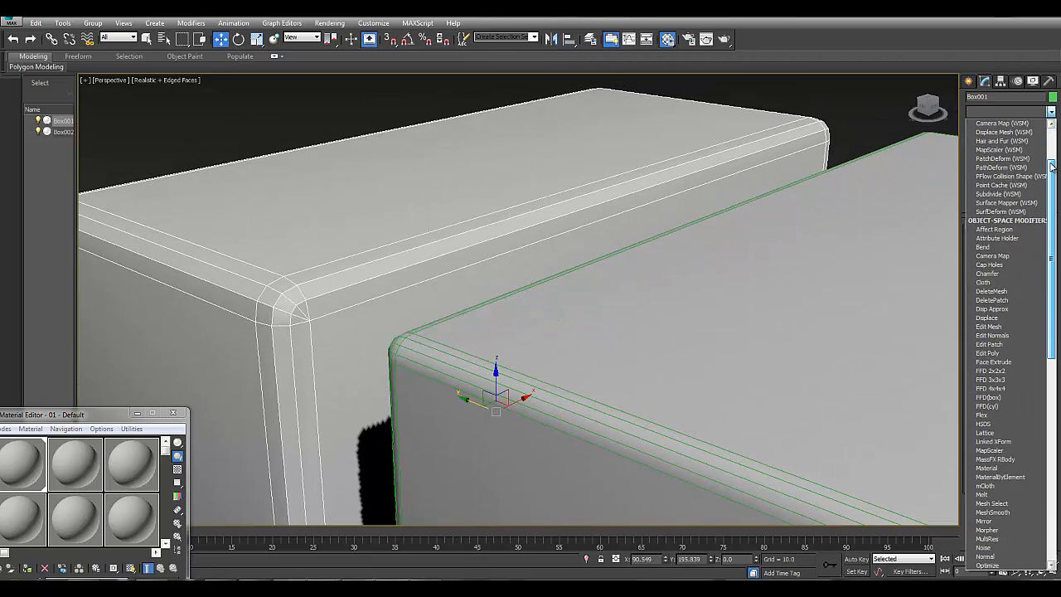
{"action": "scroll", "scroll_direction": "down", "scroll_amount": 3}
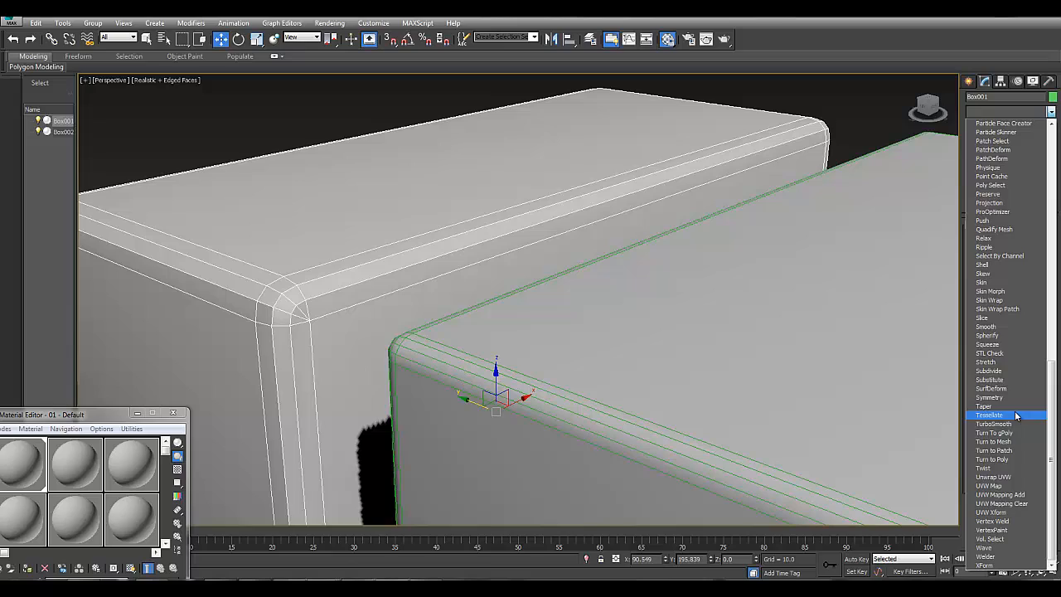
{"action": "left_click", "coordinate": [989, 415]}
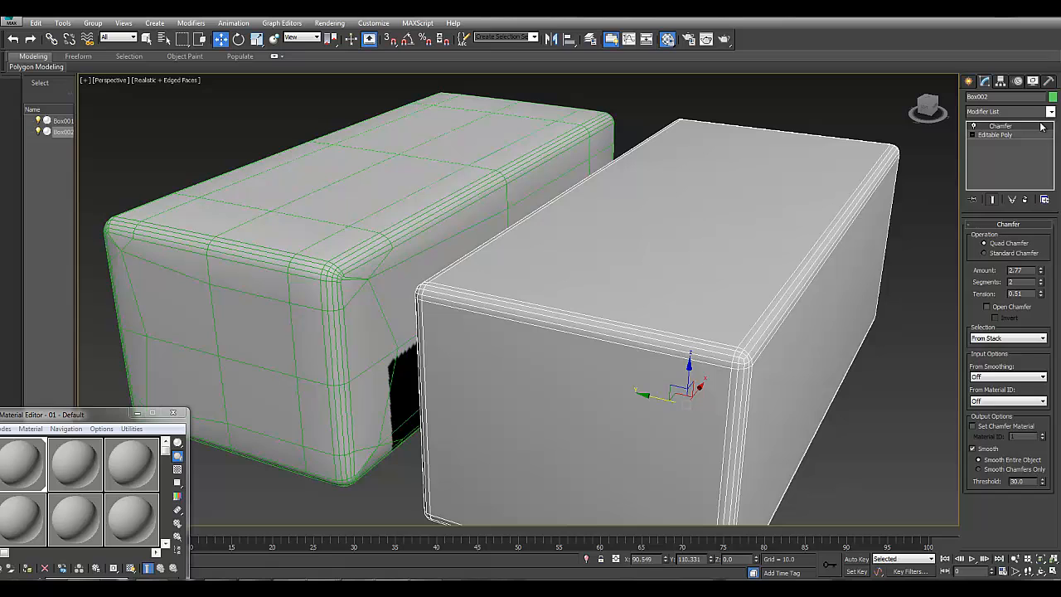
{"action": "left_click", "coordinate": [1007, 111]}
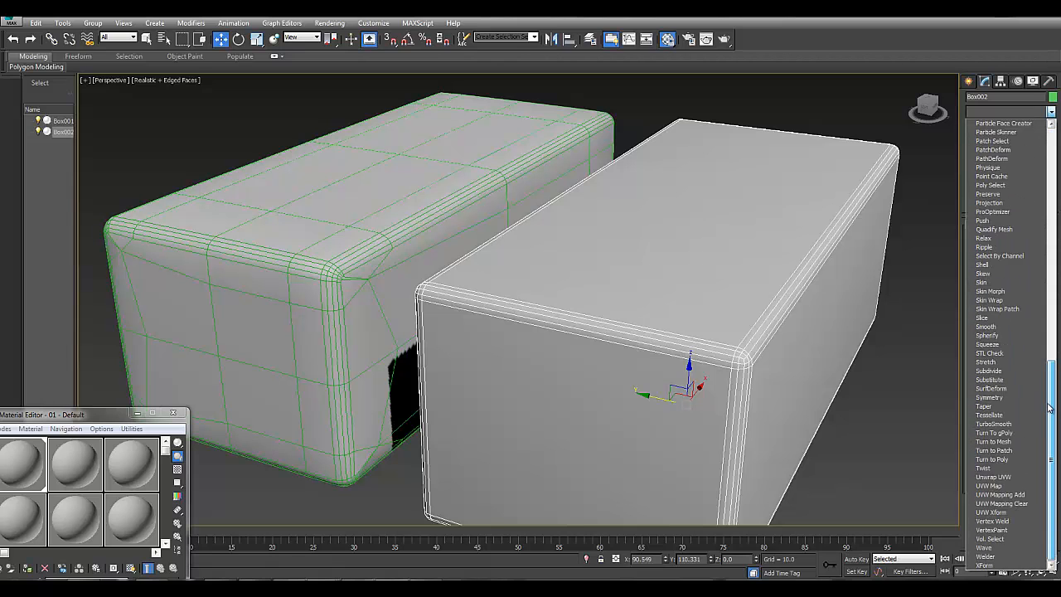
{"action": "left_click", "coordinate": [989, 424]}
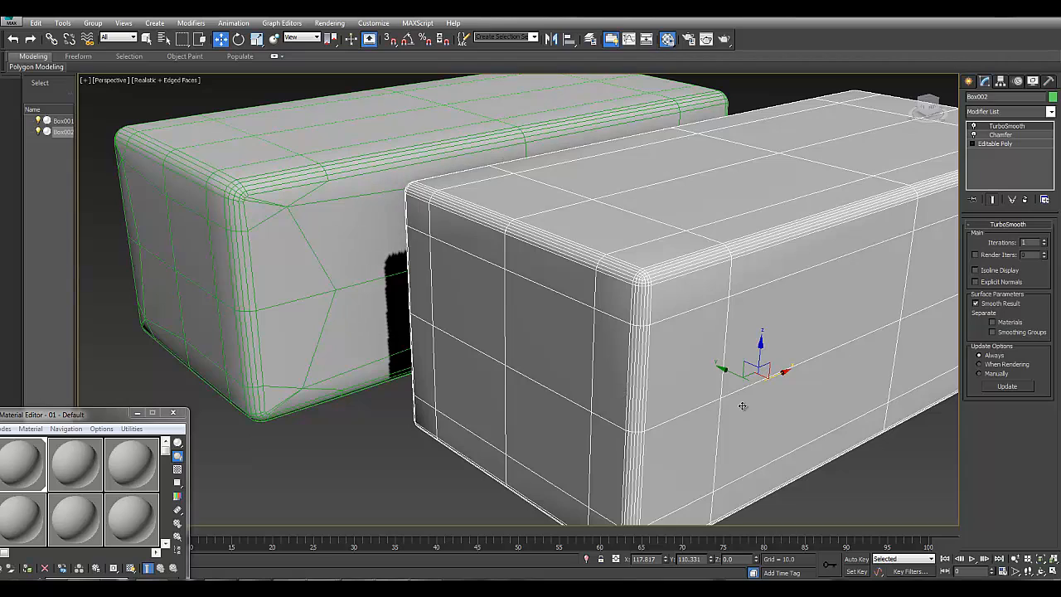
{"action": "left_click", "coordinate": [1000, 135]}
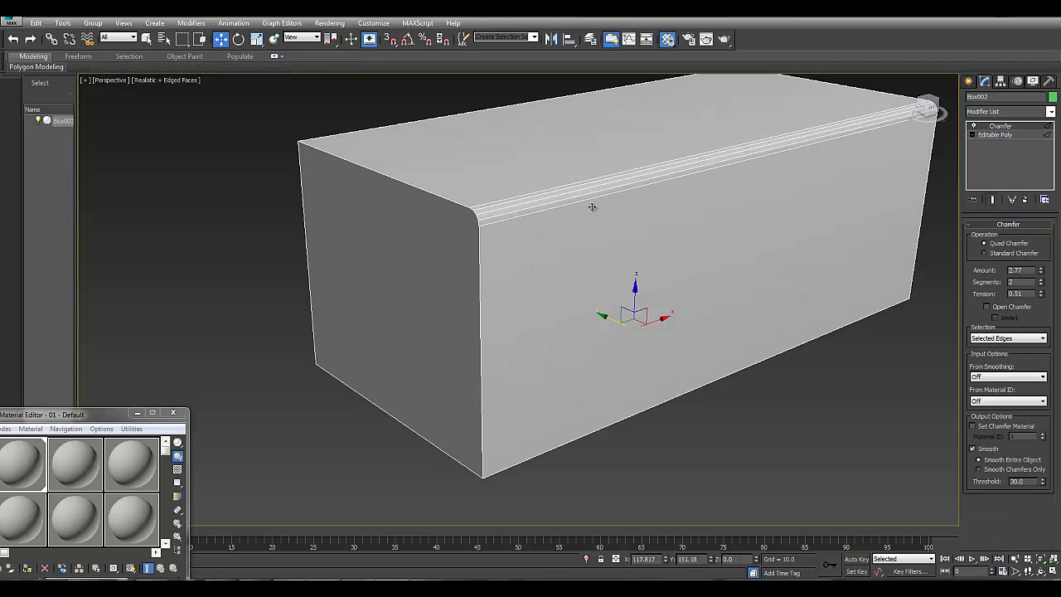
Set the Chamfer modifier to All Edges, amount about 12.7, tension near 0.26.
{"action": "left_click", "coordinate": [1041, 338]}
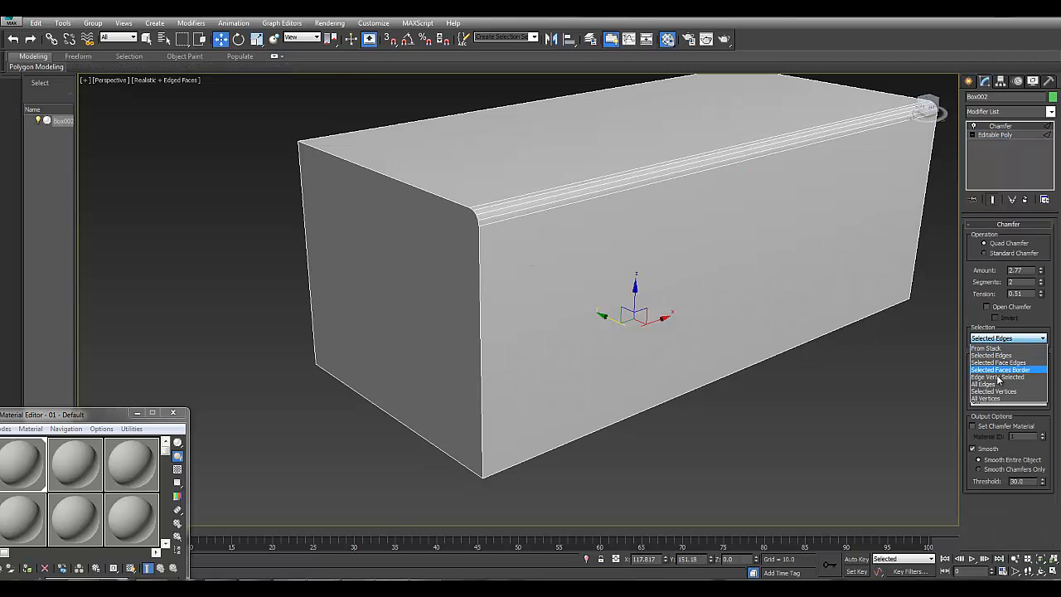
{"action": "left_click", "coordinate": [992, 339]}
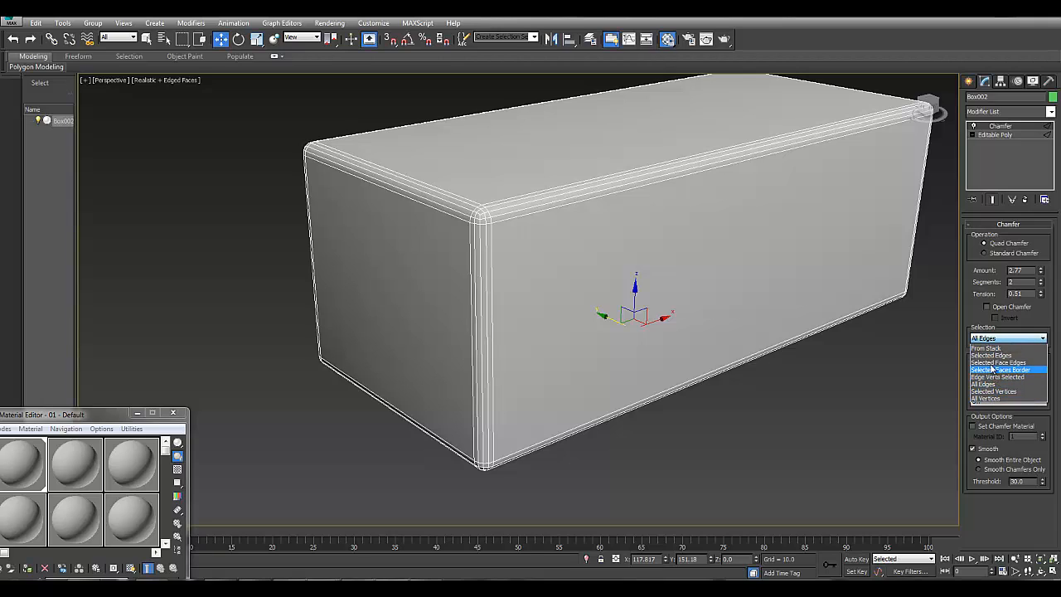
{"action": "left_click", "coordinate": [1003, 337]}
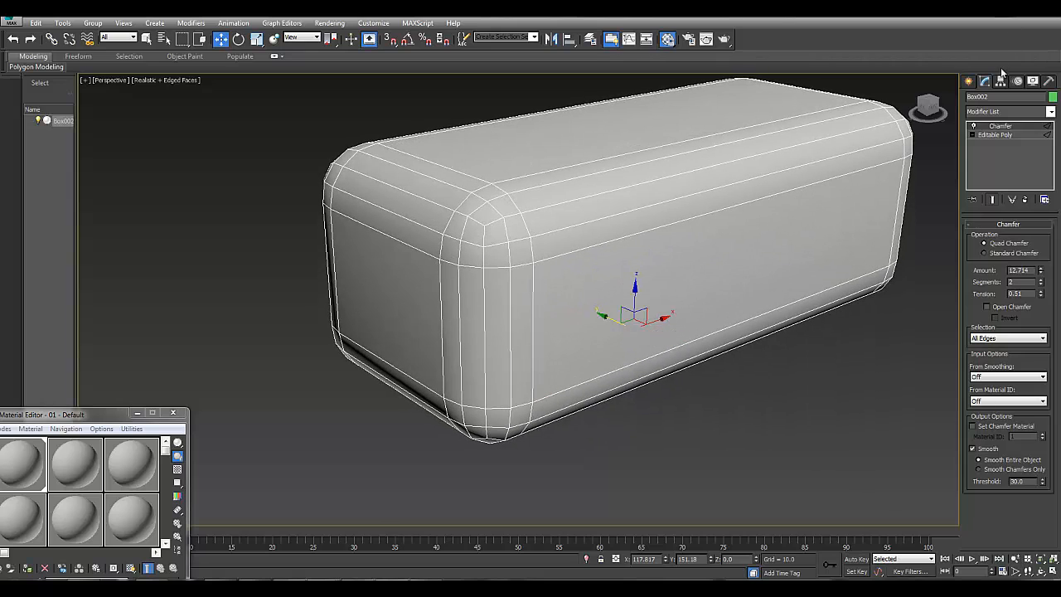
{"action": "left_click", "coordinate": [1041, 291]}
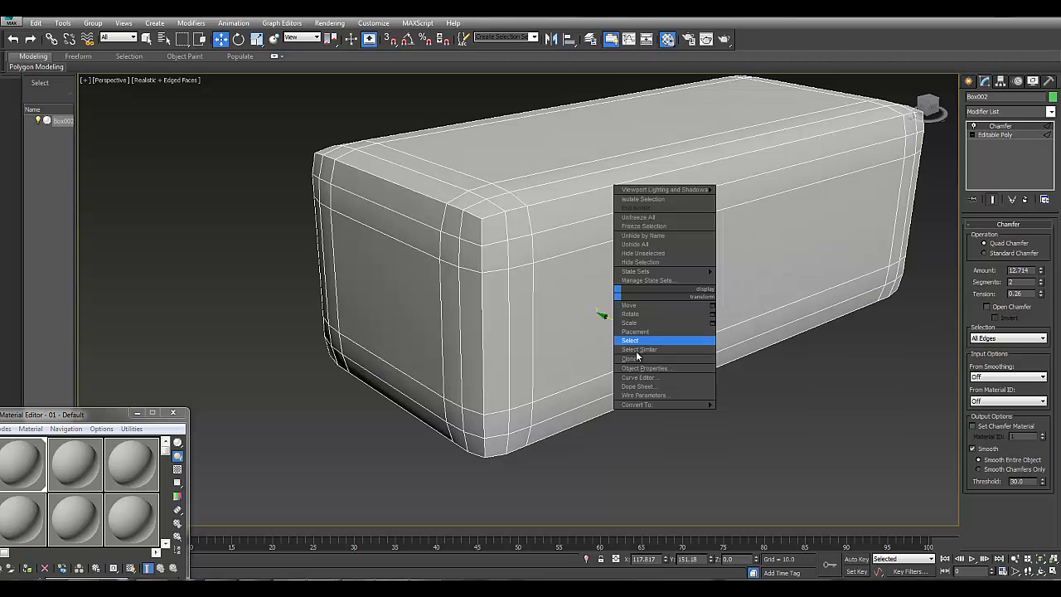
Clone the rounded box and tick Open Chamfer on the copy's Chamfer modifier.
{"action": "left_click", "coordinate": [629, 340]}
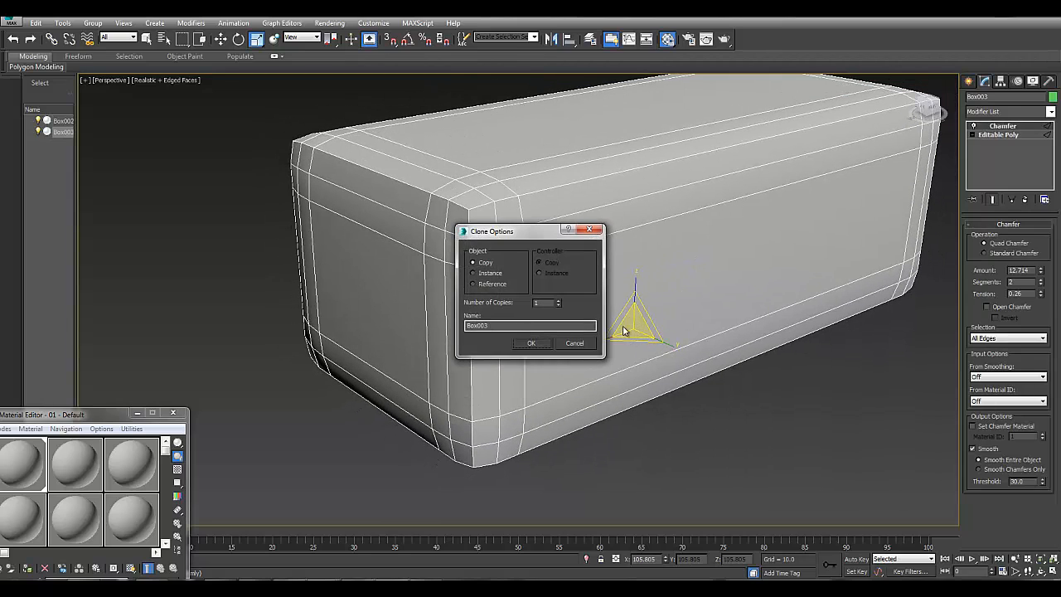
{"action": "left_click", "coordinate": [531, 343]}
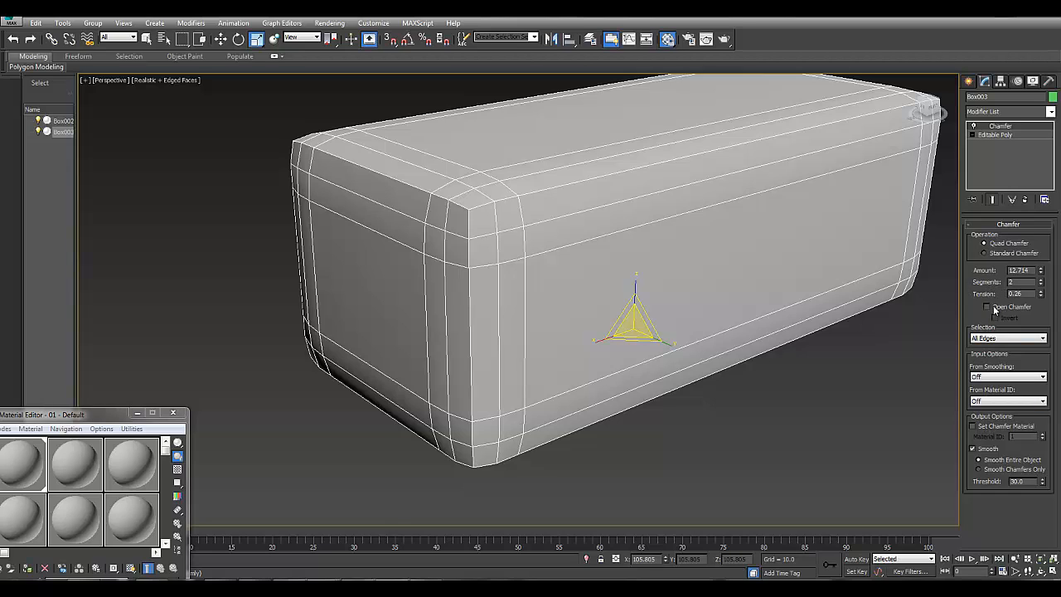
{"action": "left_click", "coordinate": [986, 307]}
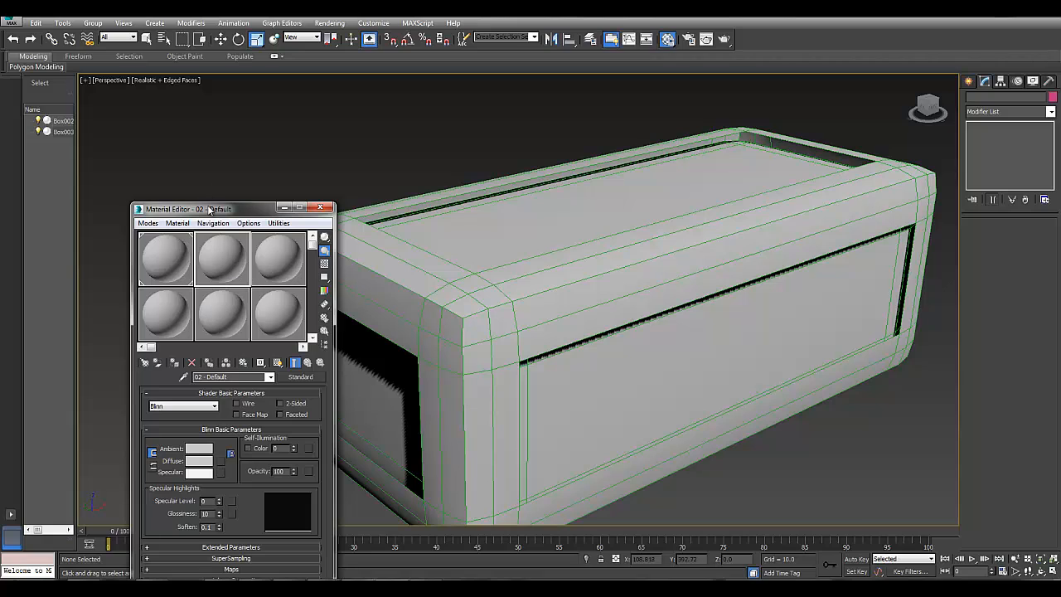
Give the inner box's material a muted blue ambient colour and orbit to view it.
{"action": "left_click_drag", "start_coordinate": [187, 209], "coordinate": [185, 112]}
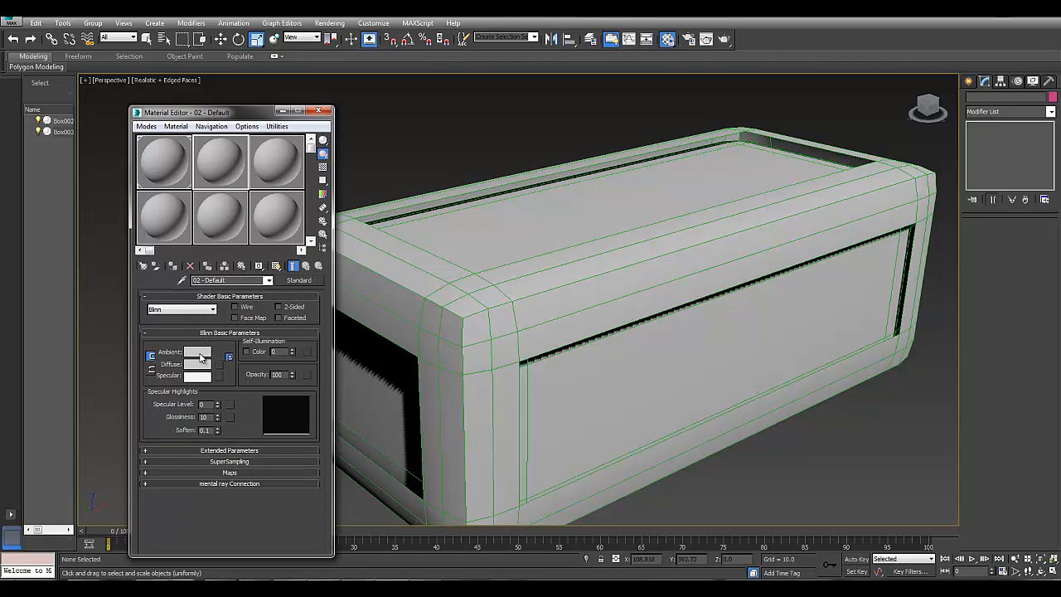
{"action": "left_click", "coordinate": [198, 352]}
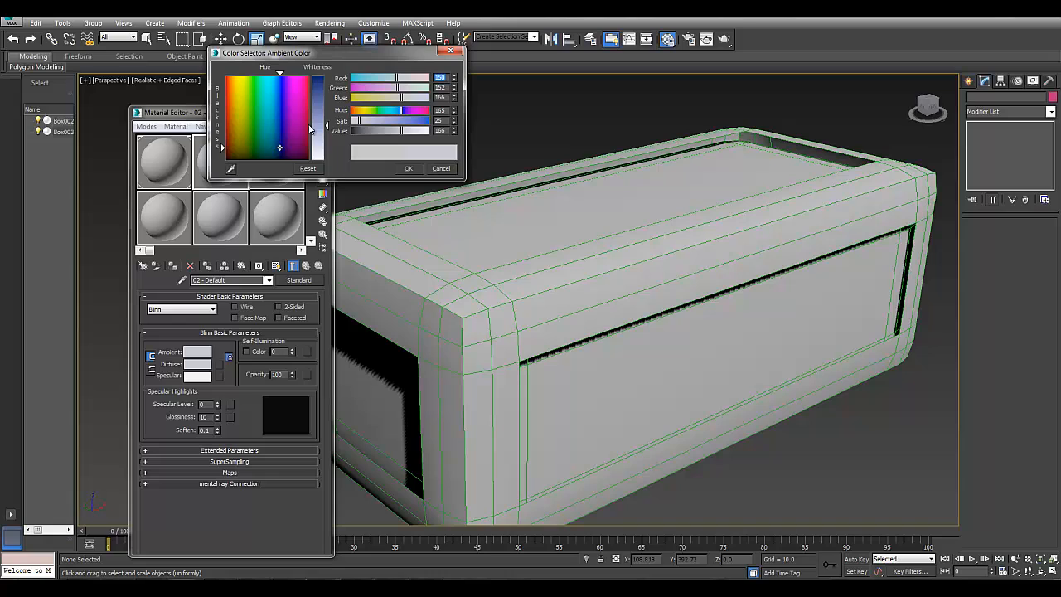
{"action": "left_click", "coordinate": [407, 168]}
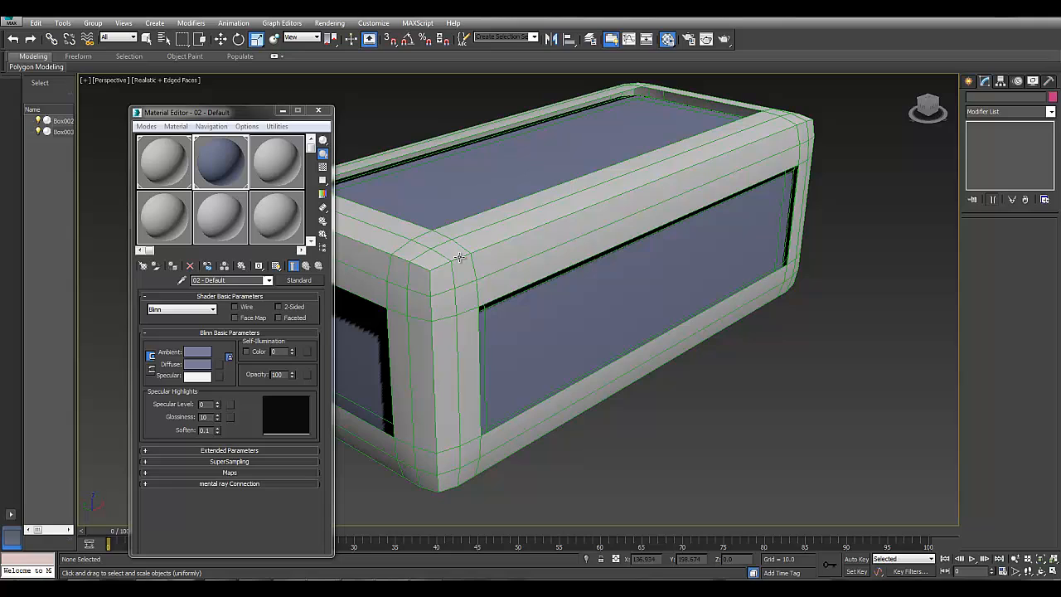
{"action": "left_click_drag", "start_coordinate": [185, 112], "coordinate": [118, 483]}
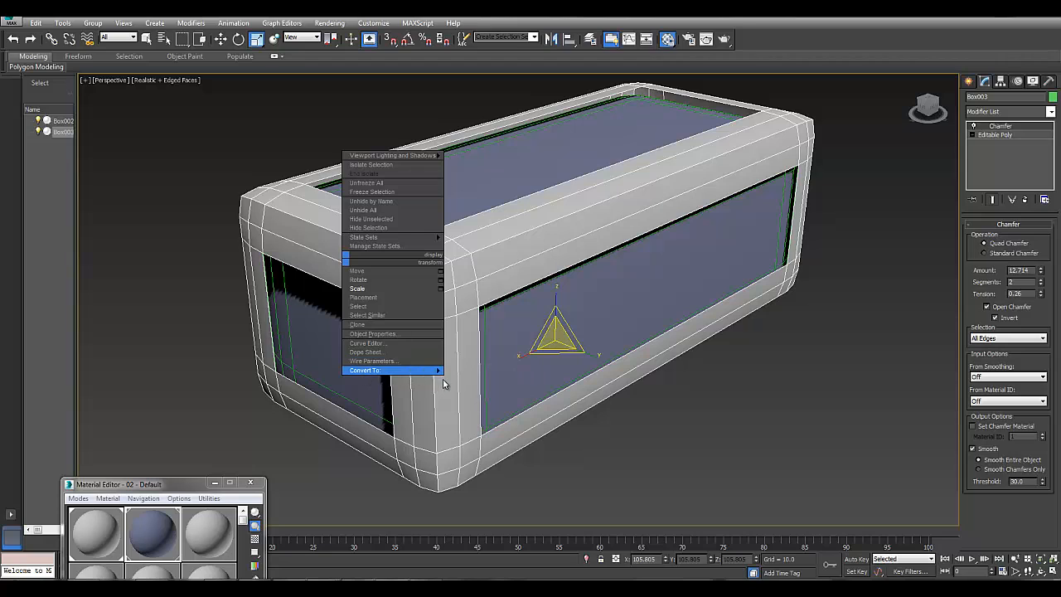
Convert the open chamfer frame to Editable Poly and extrude all its polygons.
{"action": "left_click", "coordinate": [364, 370]}
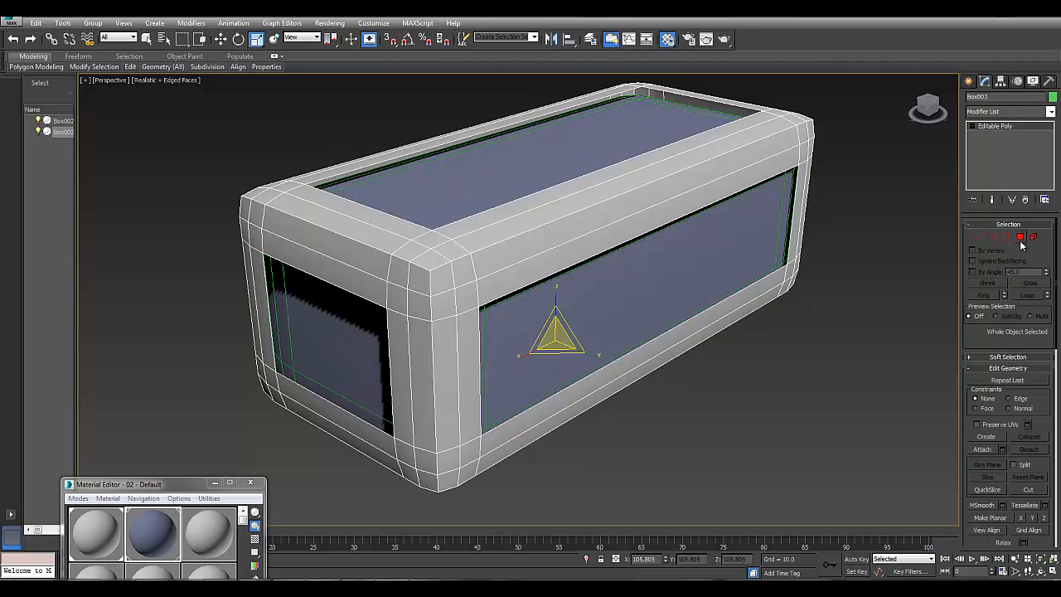
{"action": "left_click", "coordinate": [1020, 237]}
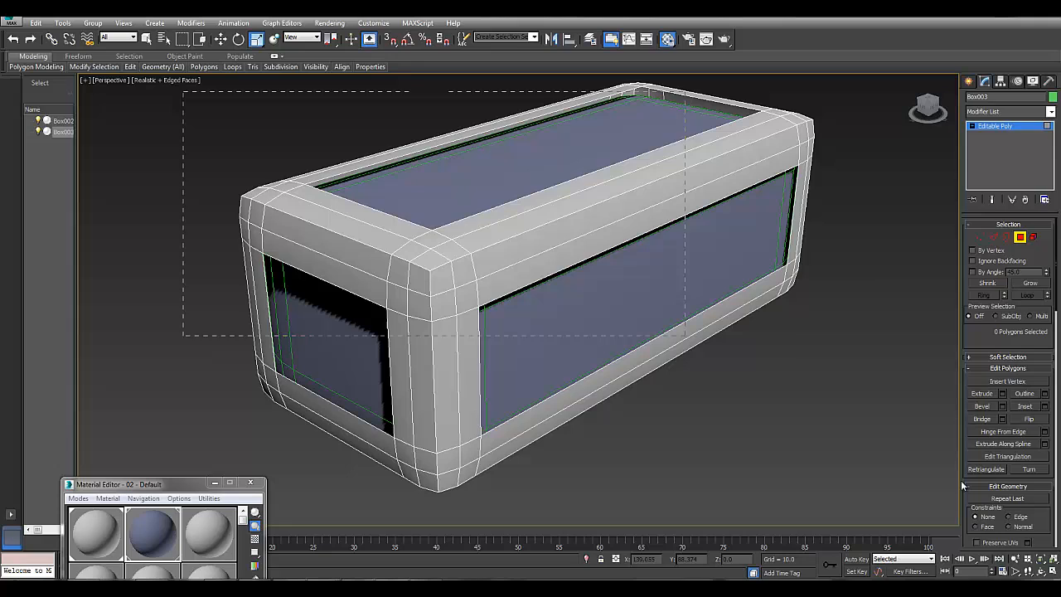
{"action": "key", "text": "Ctrl+A"}
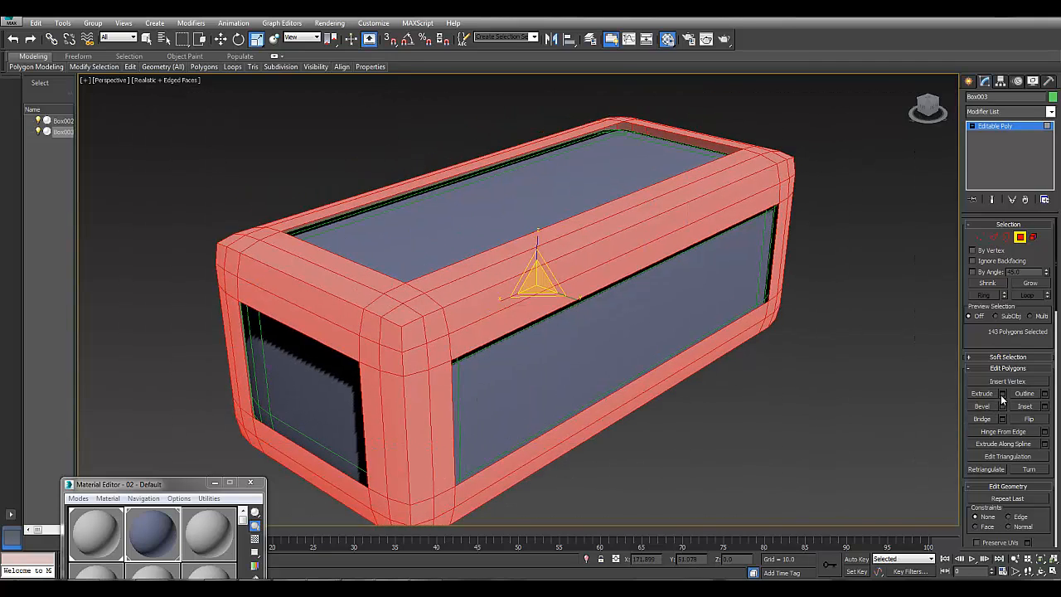
{"action": "left_click", "coordinate": [1002, 392]}
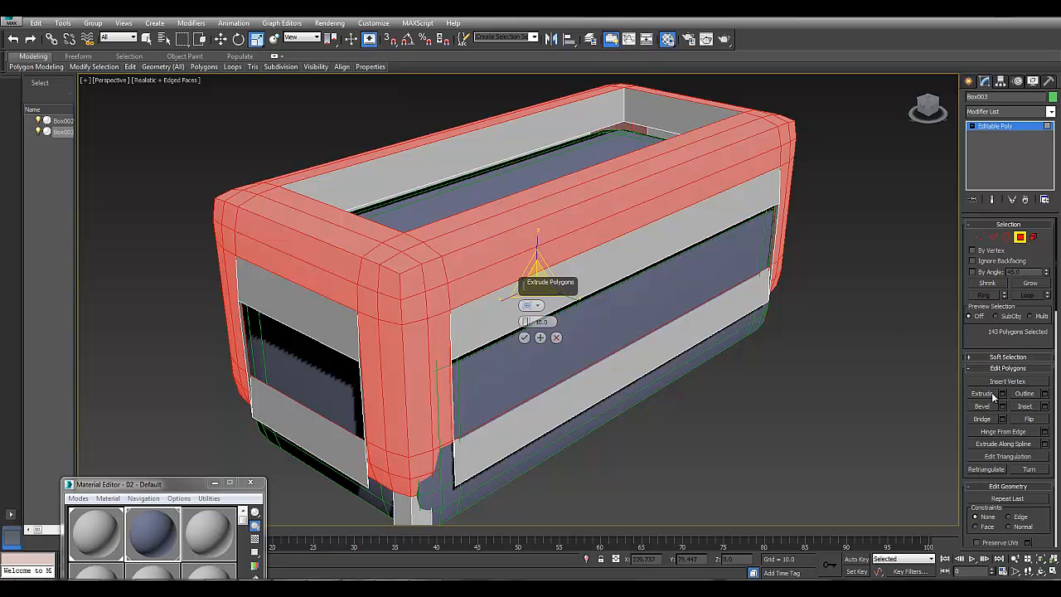
{"action": "left_click", "coordinate": [536, 306]}
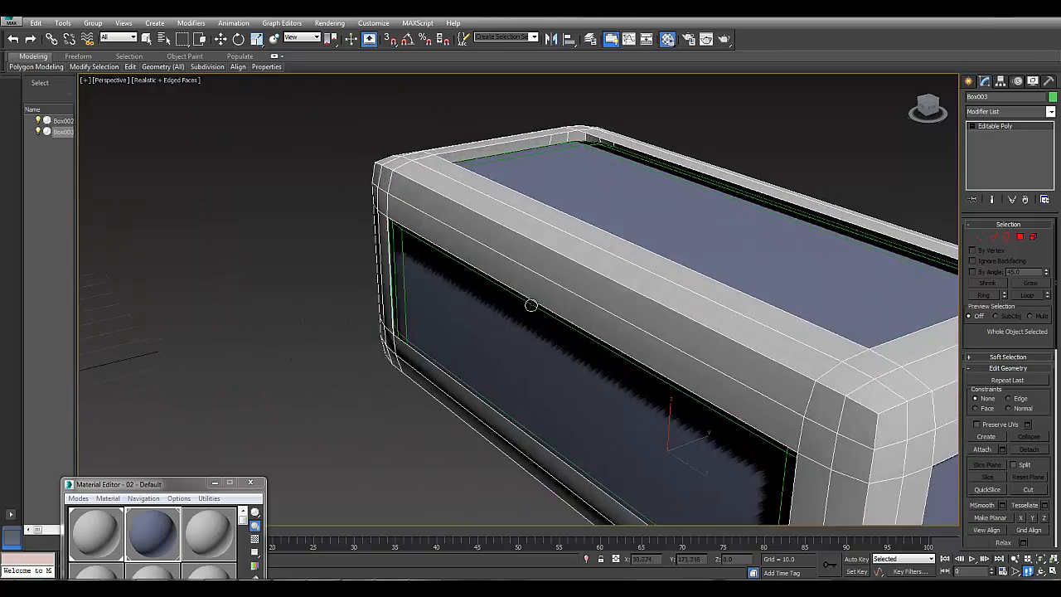
{"action": "left_click_drag", "start_coordinate": [530, 306], "coordinate": [558, 308]}
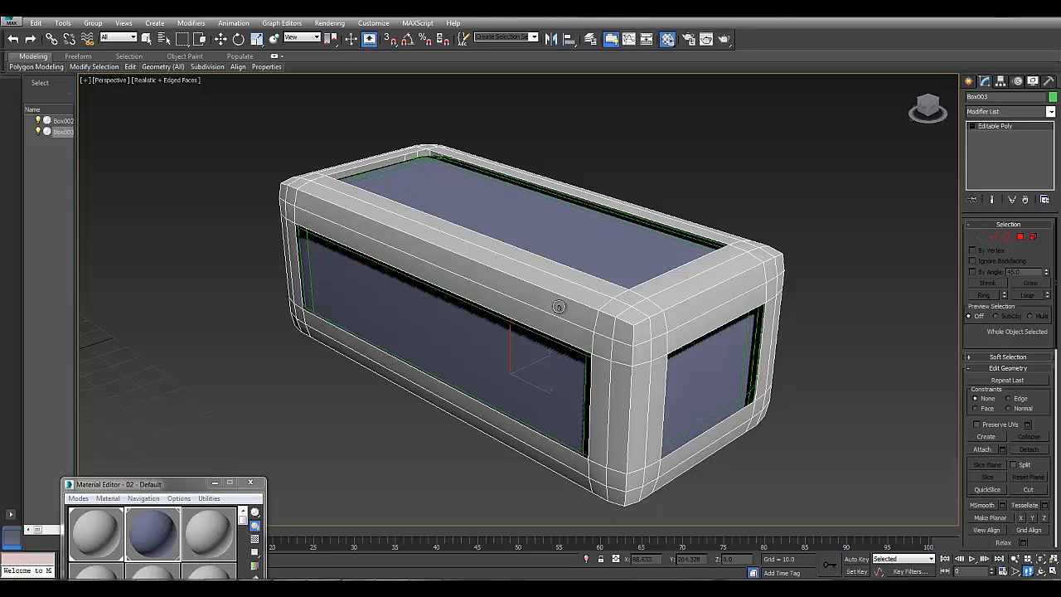